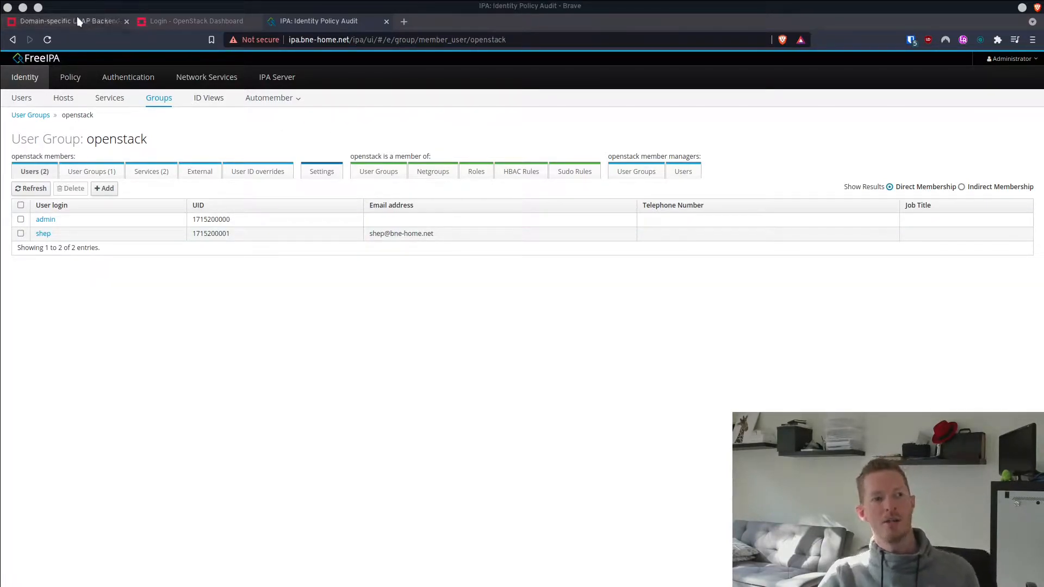
Glance at the LDAP backends documentation, then return to the openstack group in FreeIPA.
left_click(67, 21)
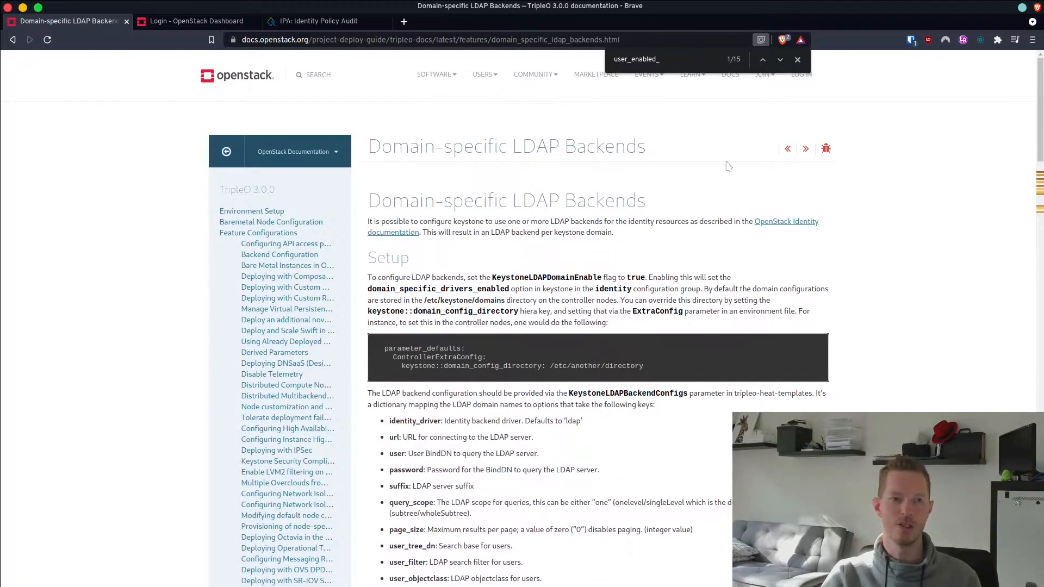
left_click(797, 60)
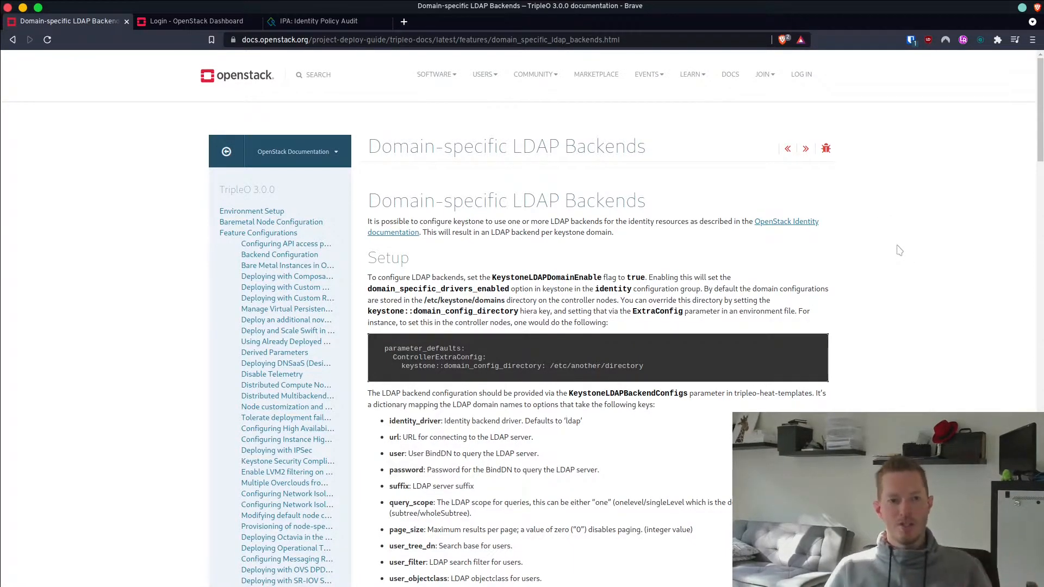
left_click(320, 21)
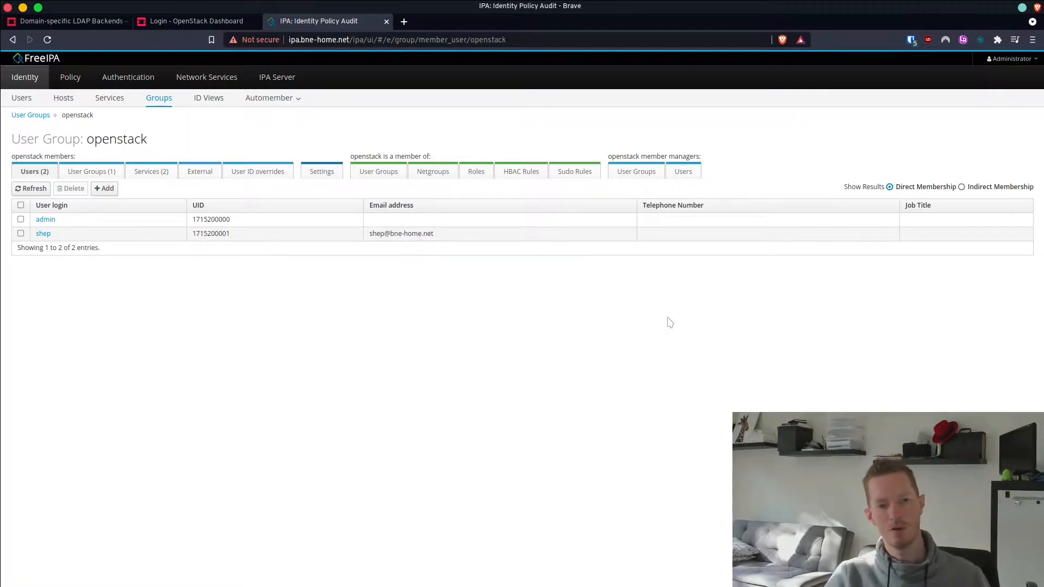
mouse_move(673, 321)
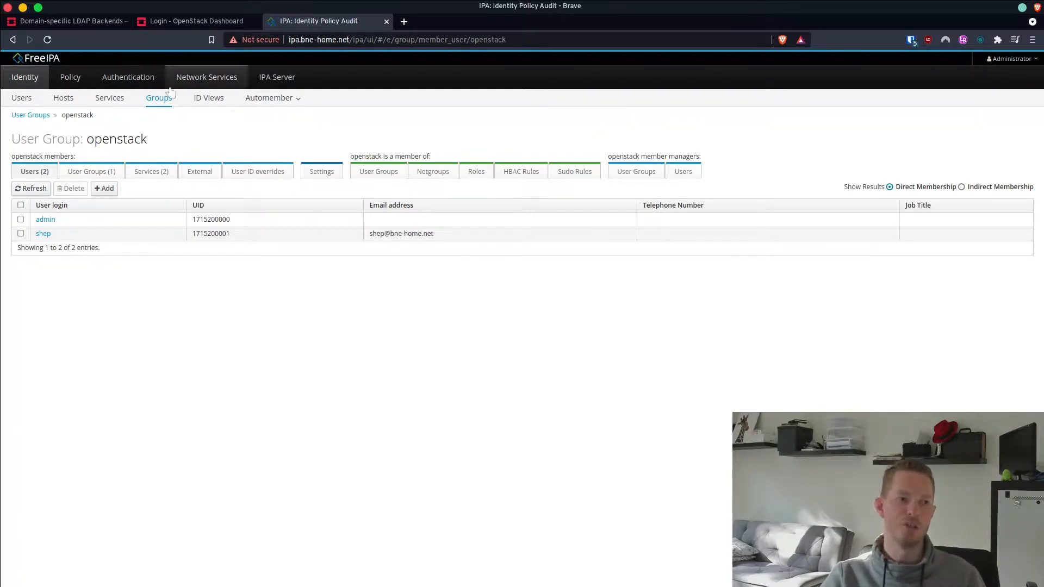
Create a FreeIPA user with login 'keystone', its name fields and a password.
left_click(21, 98)
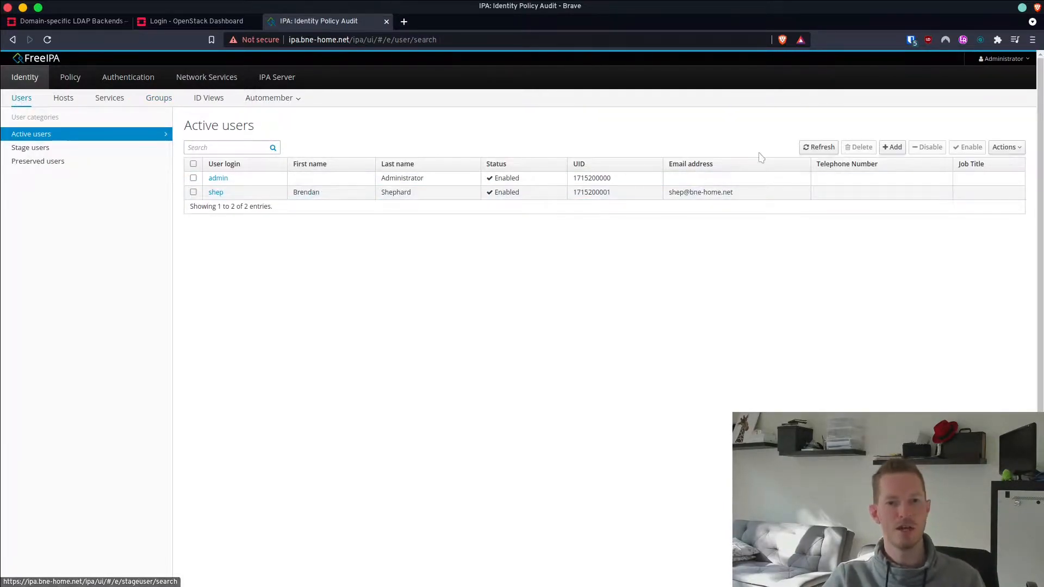
left_click(892, 147)
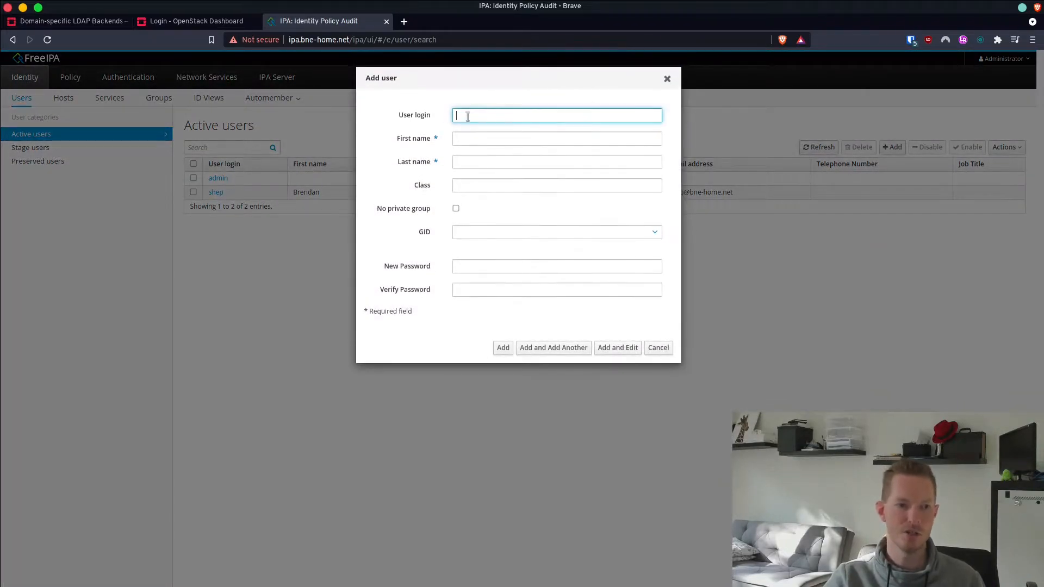
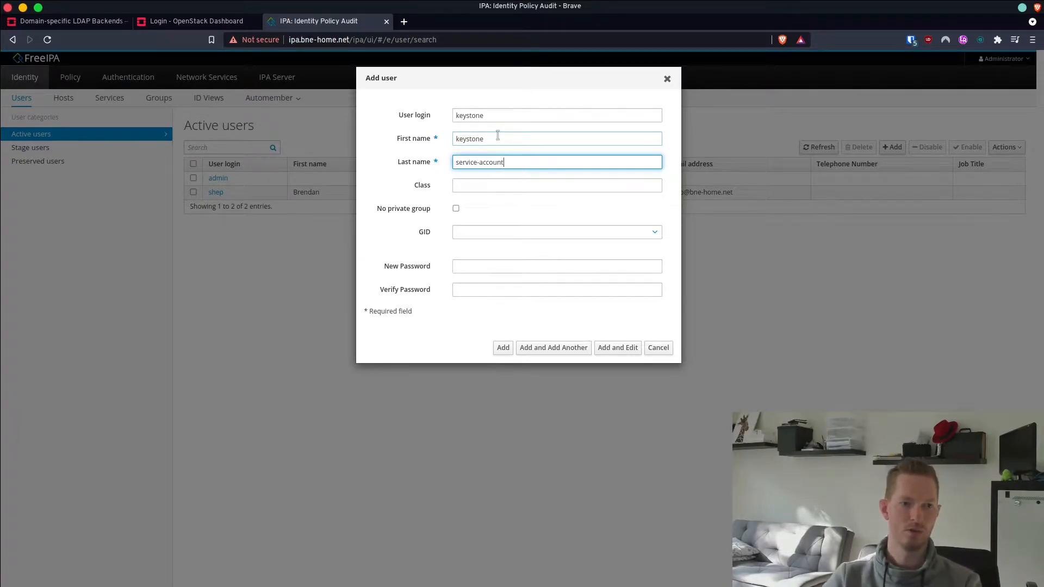
left_click(557, 266)
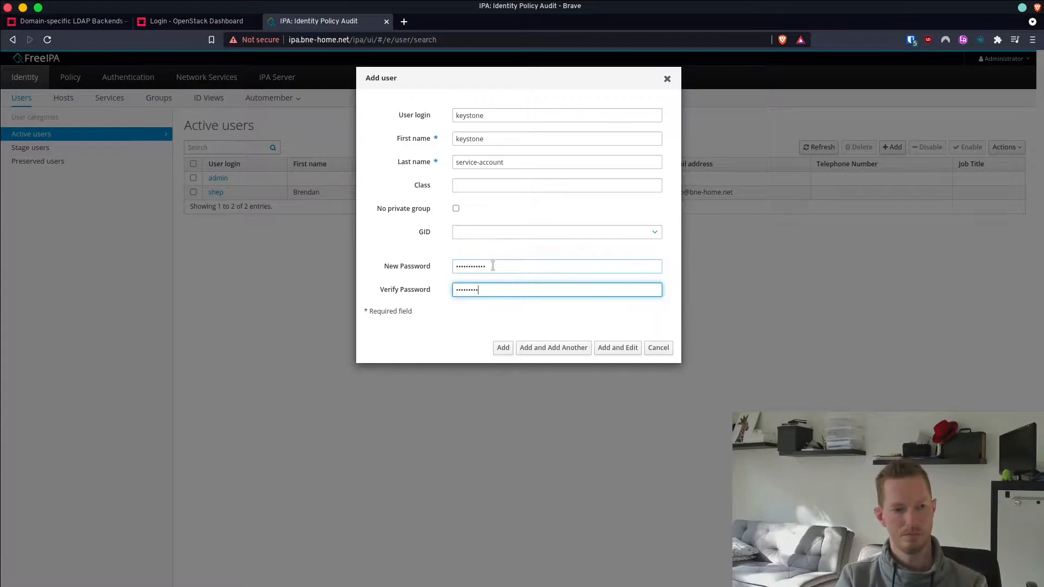
left_click(502, 347)
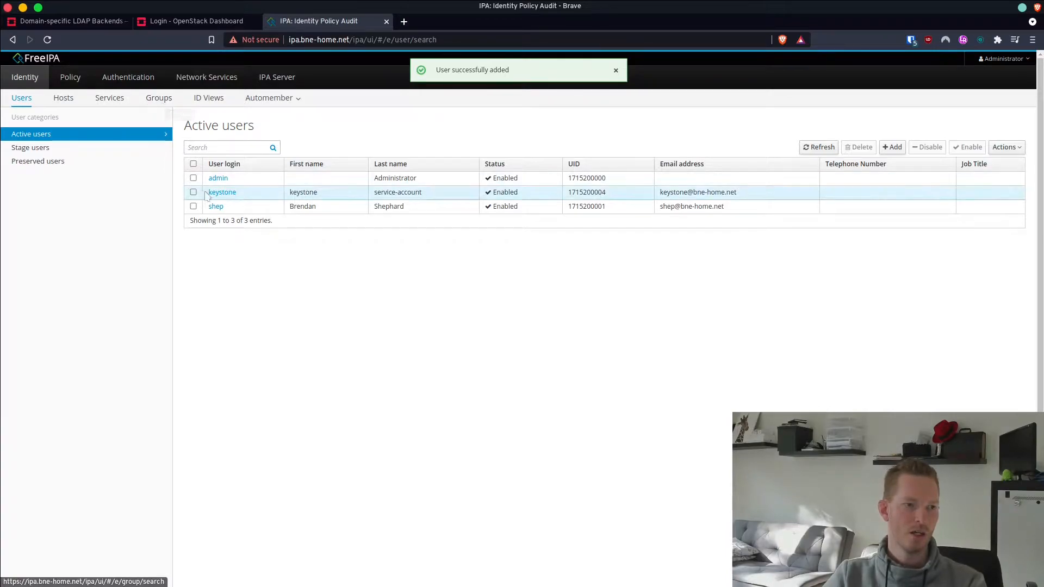
Add the keystone user as a member of the openstack group.
left_click(158, 98)
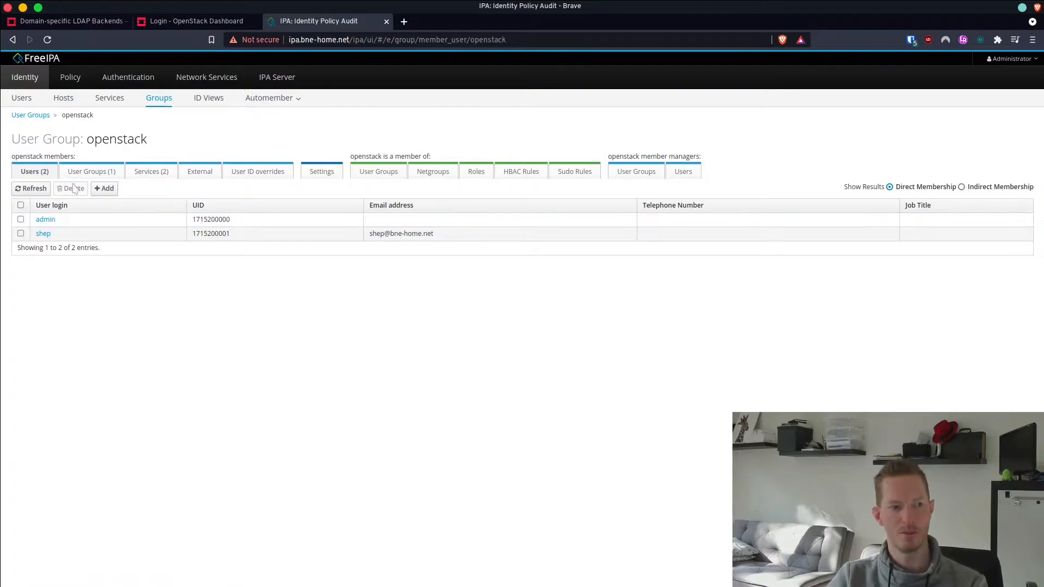
left_click(103, 188)
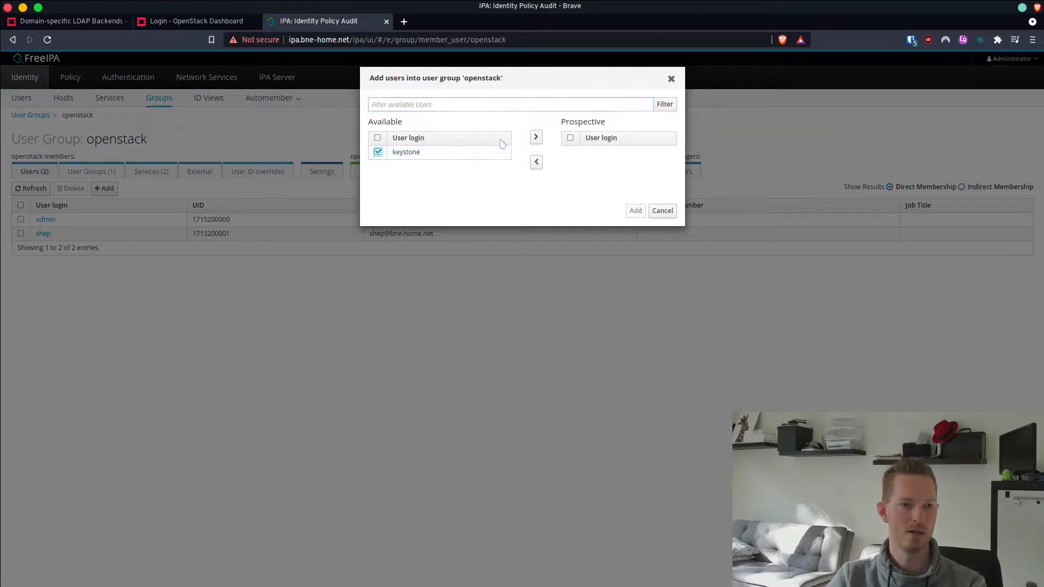
left_click(635, 210)
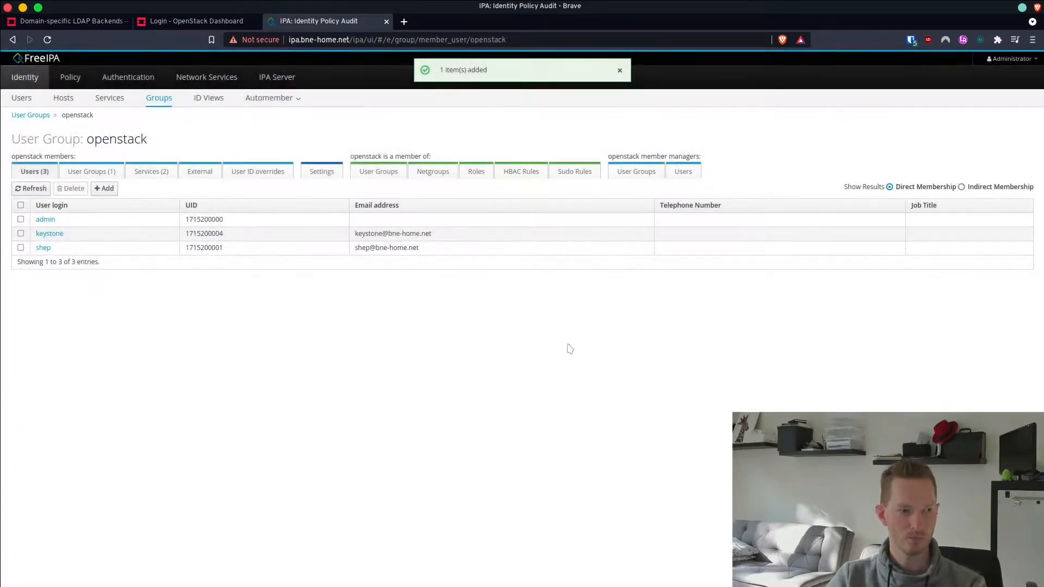
mouse_move(342, 296)
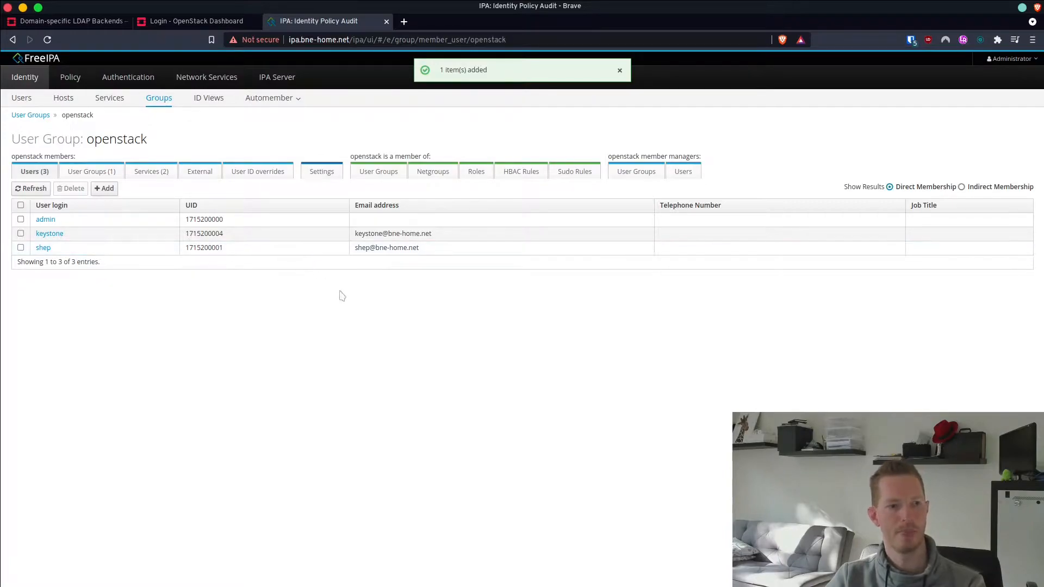
mouse_move(272, 60)
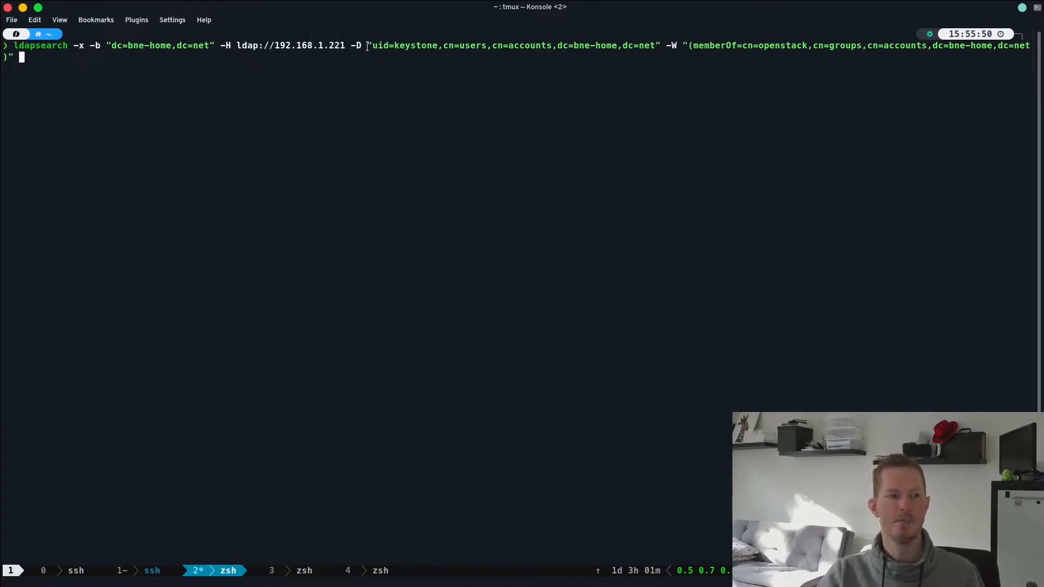
Run ldapsearch bound as uid=keystone with a memberOf=openstack filter and scroll the results.
double_click(402, 45)
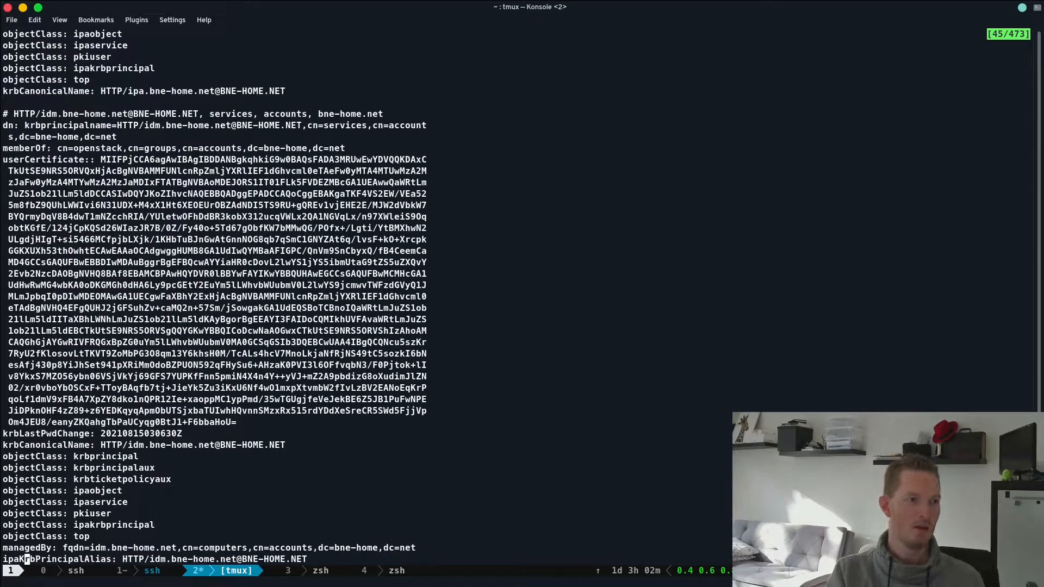
scroll("down", 3)
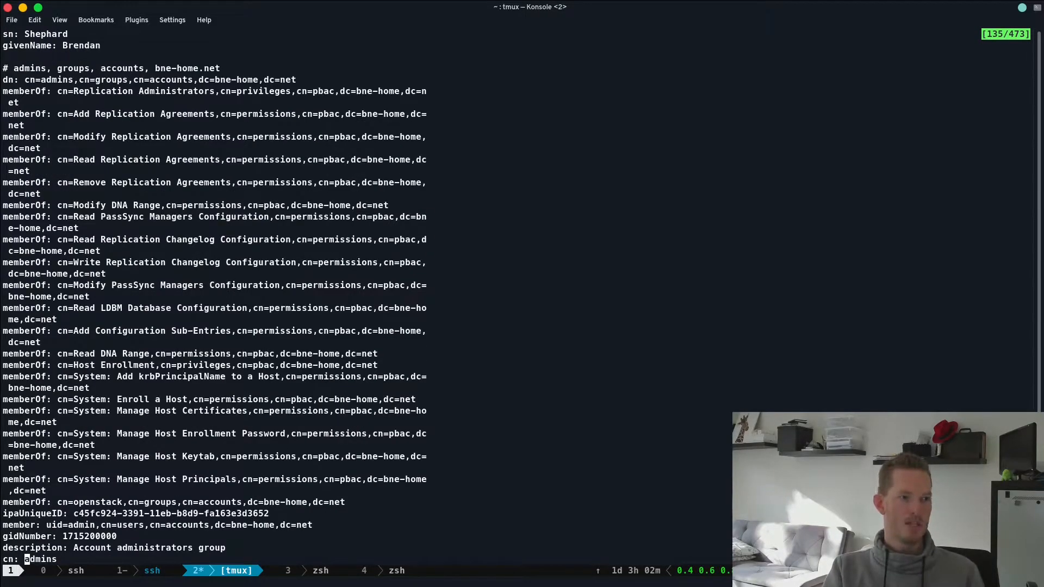
scroll("down", 3)
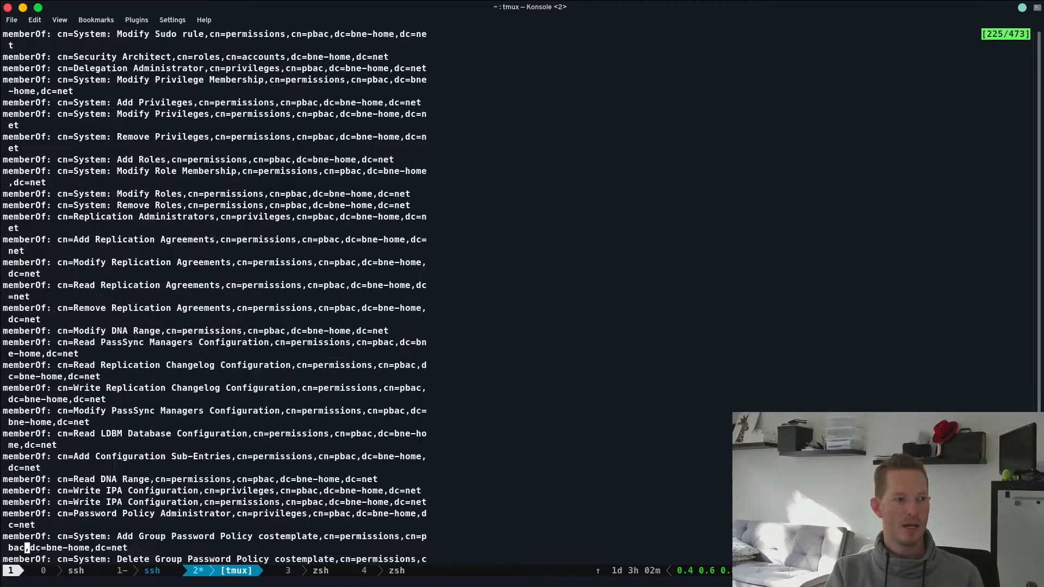
scroll("down", 3)
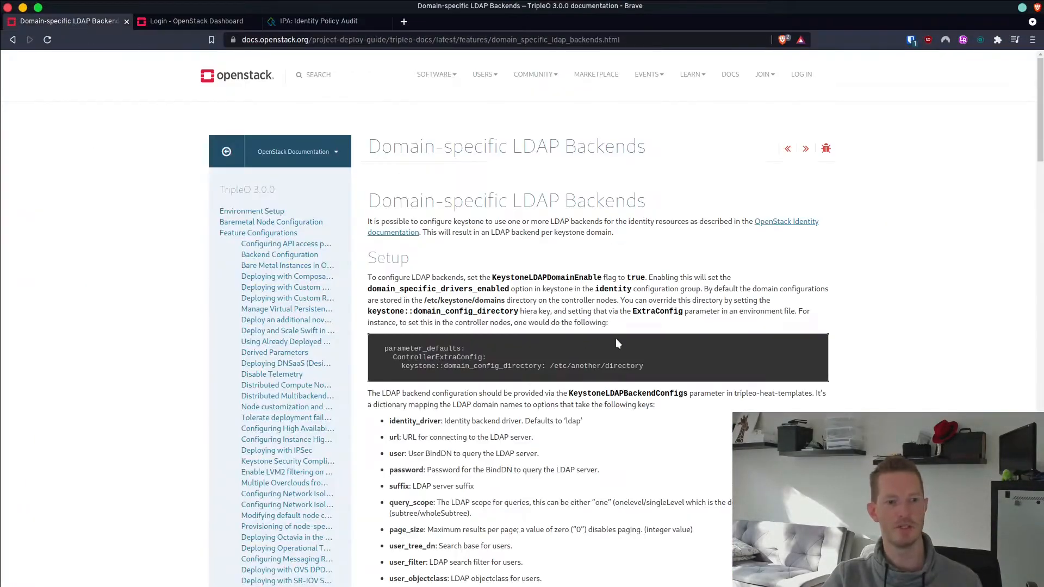
Scroll to the 'FreeIPA as an LDAP backend' template and select its text.
scroll("down", 3)
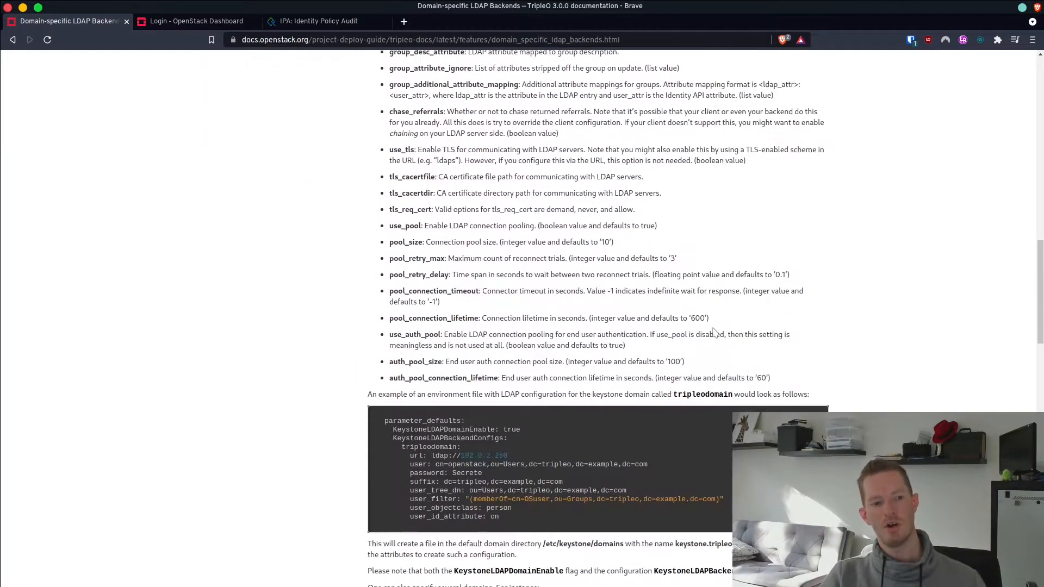
scroll("down", 3)
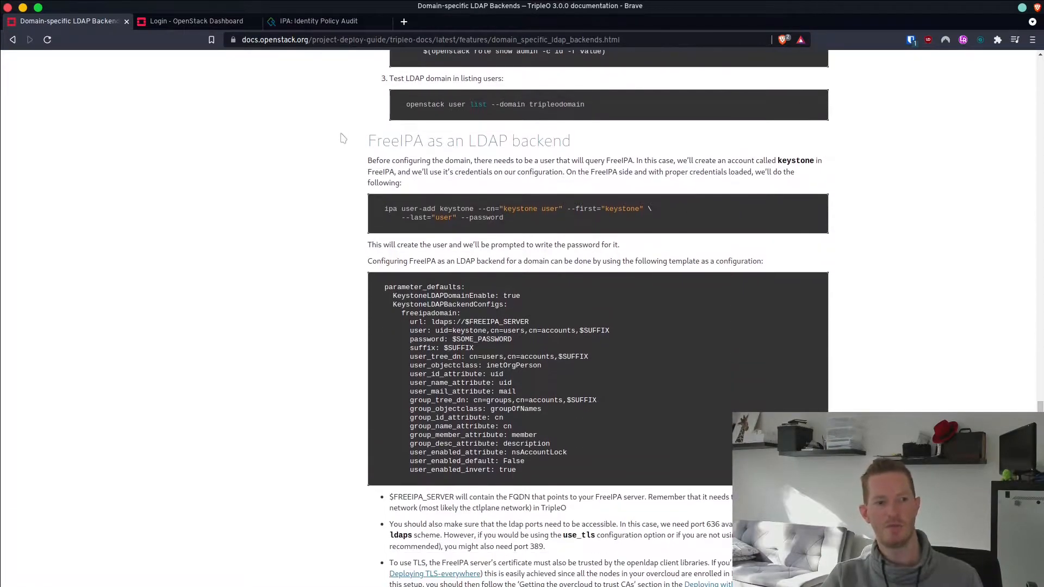
scroll("down", 3)
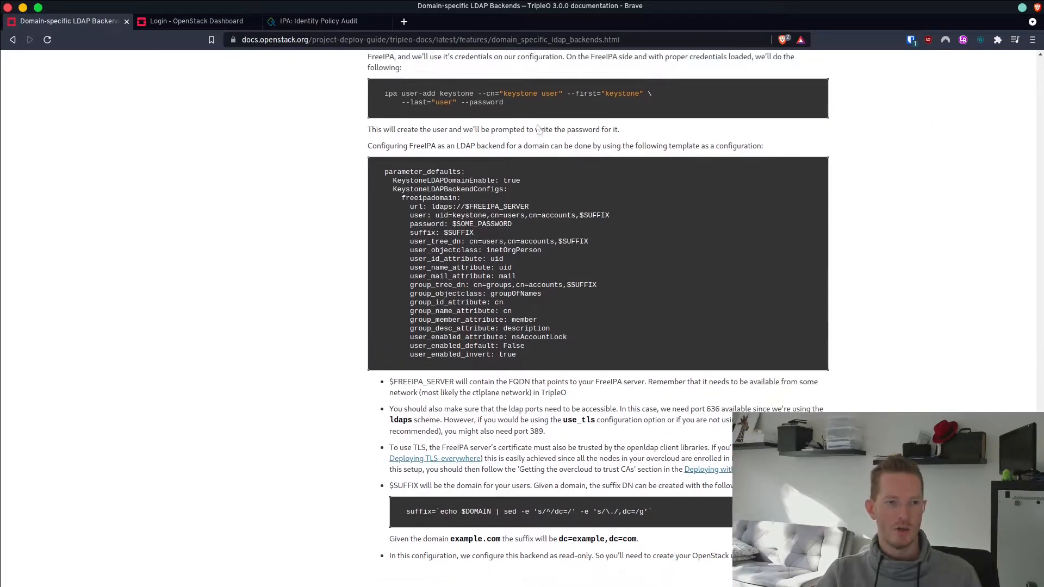
left_click_drag(384, 93, 504, 102)
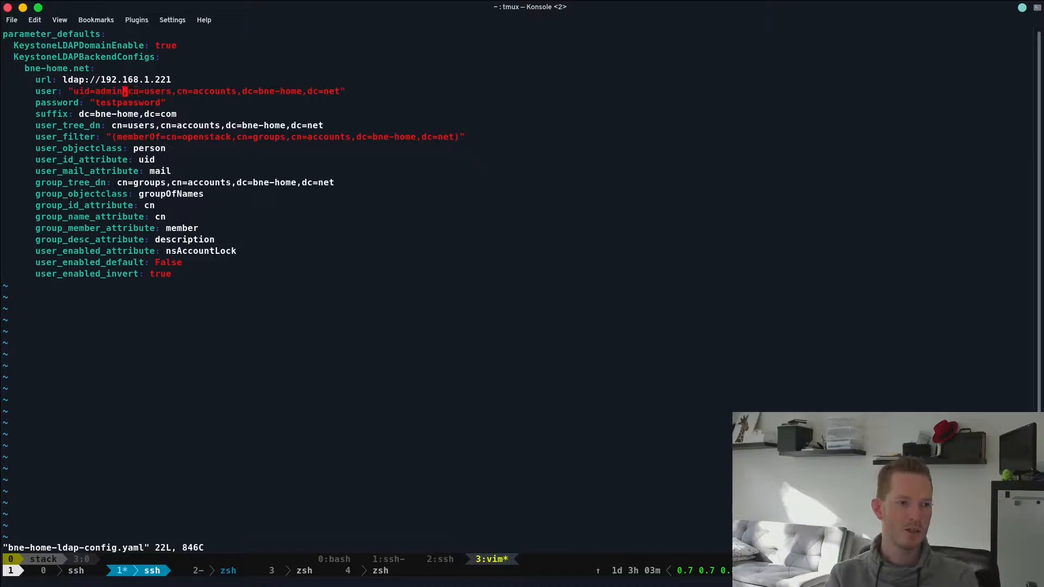
Change the bind user from uid=admin to uid=keystone in bne-home-ldap-config.yaml.
key("i")
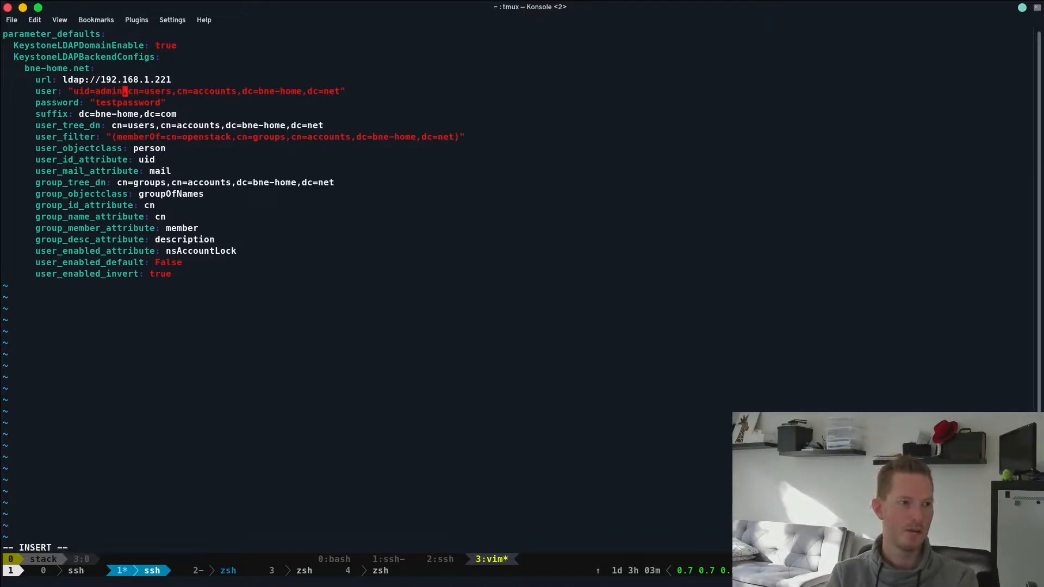
type("keystone")
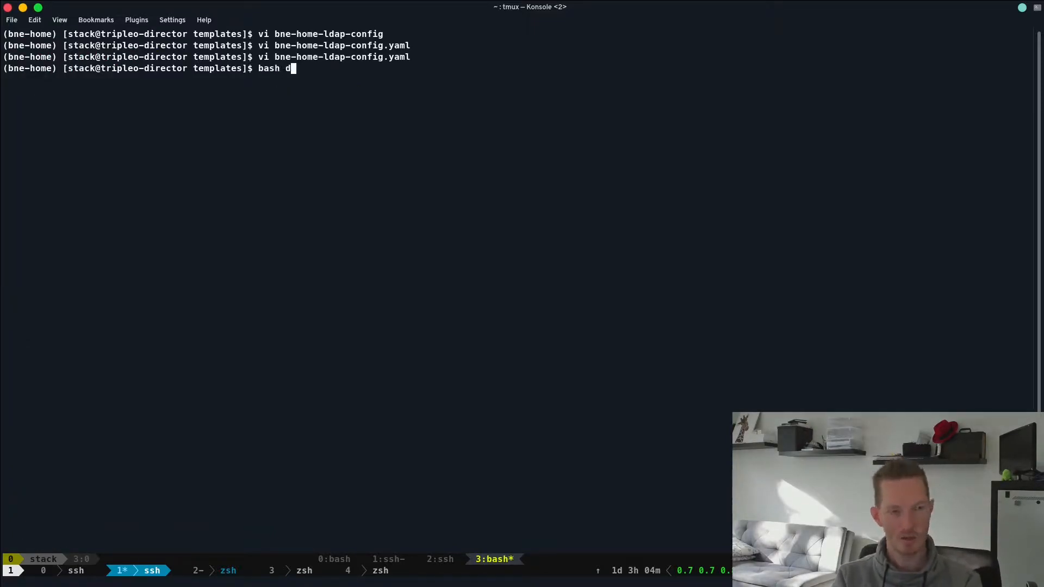
Confirm deploy.sh lists bne-home-ldap-config.yaml, then git add that file.
type("eploy.sh deploy")
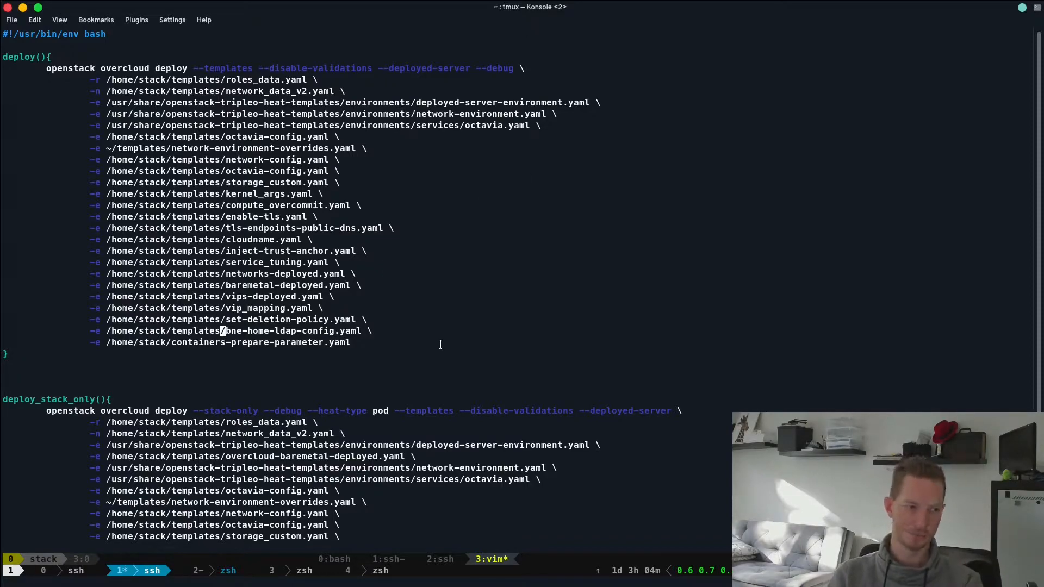
type(":wq")
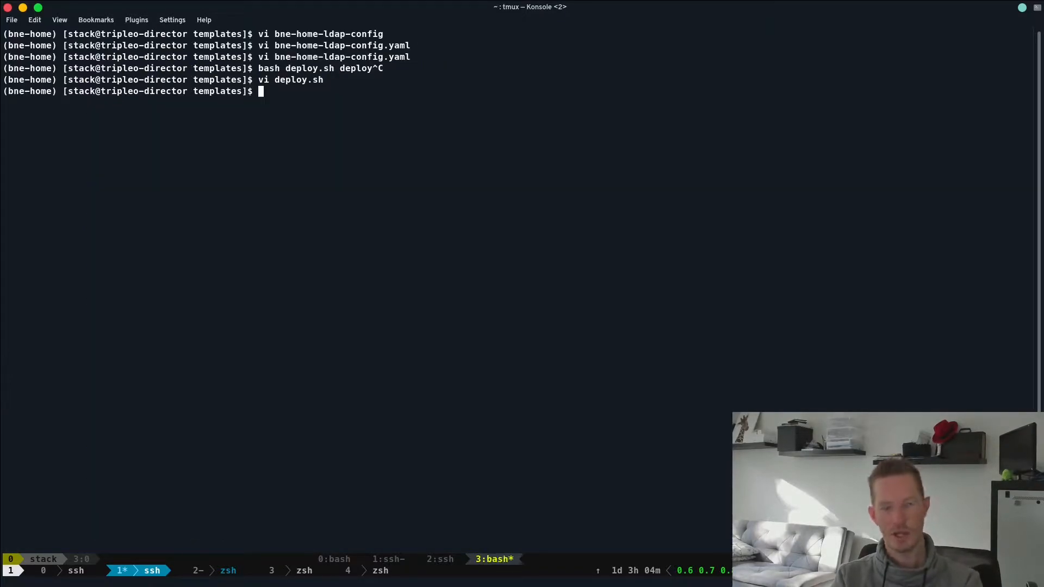
type("git add")
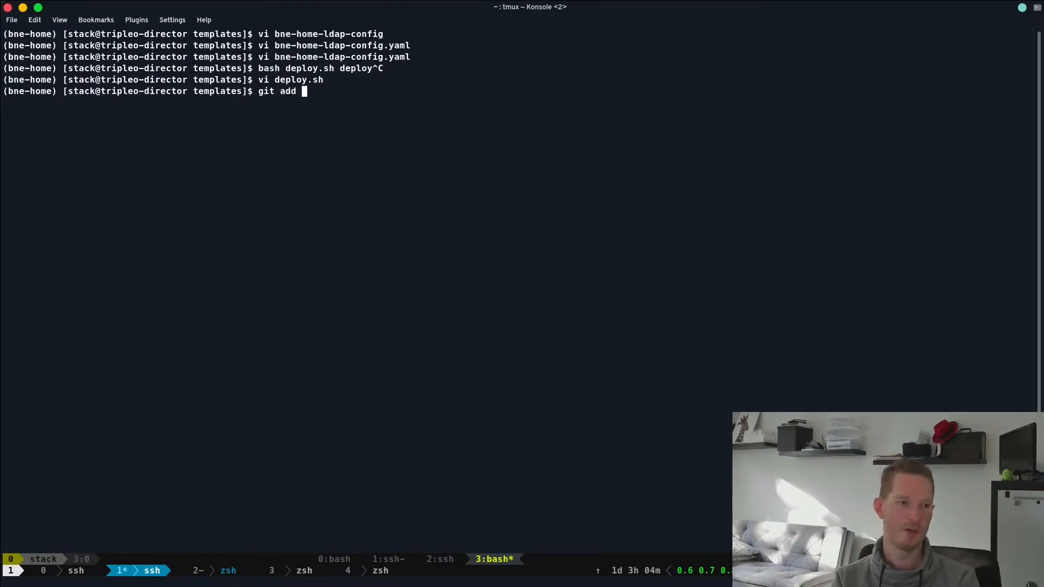
type("bne-home-ldap-config.yaml")
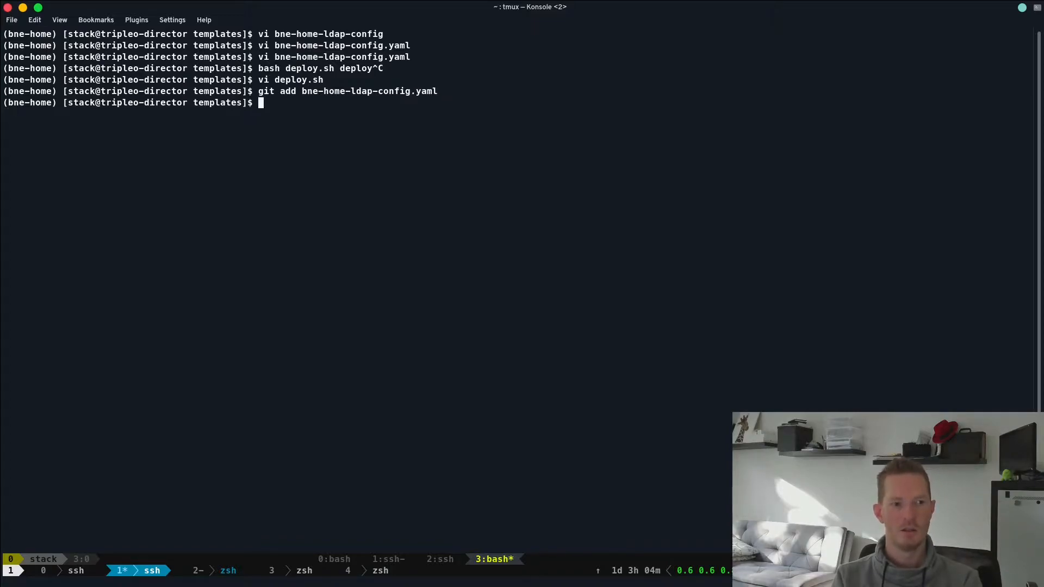
Commit the staged file with the message 'Initial ldap config file'.
type("git commit -m '")
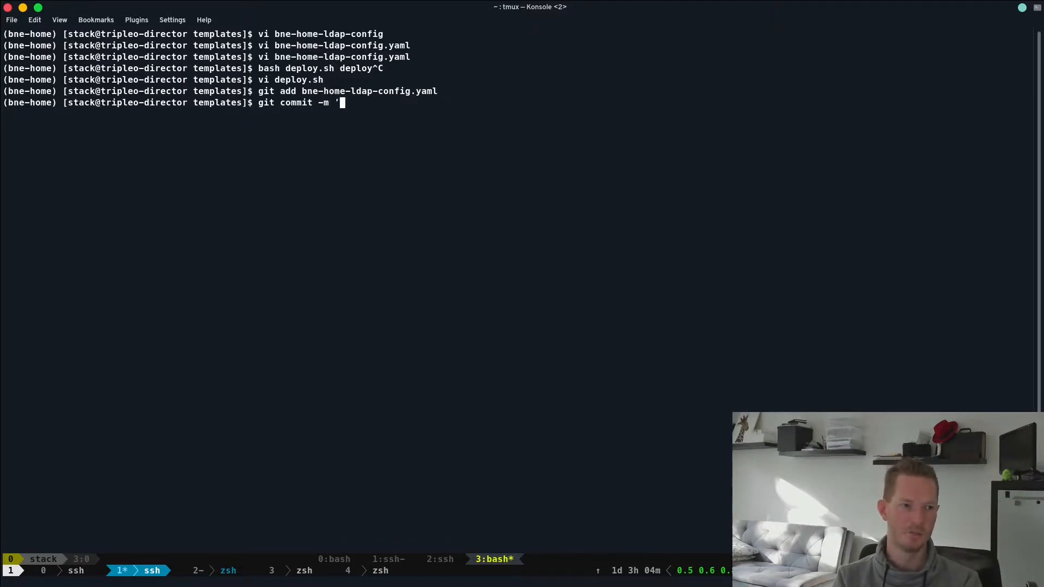
type("Initial ldap c")
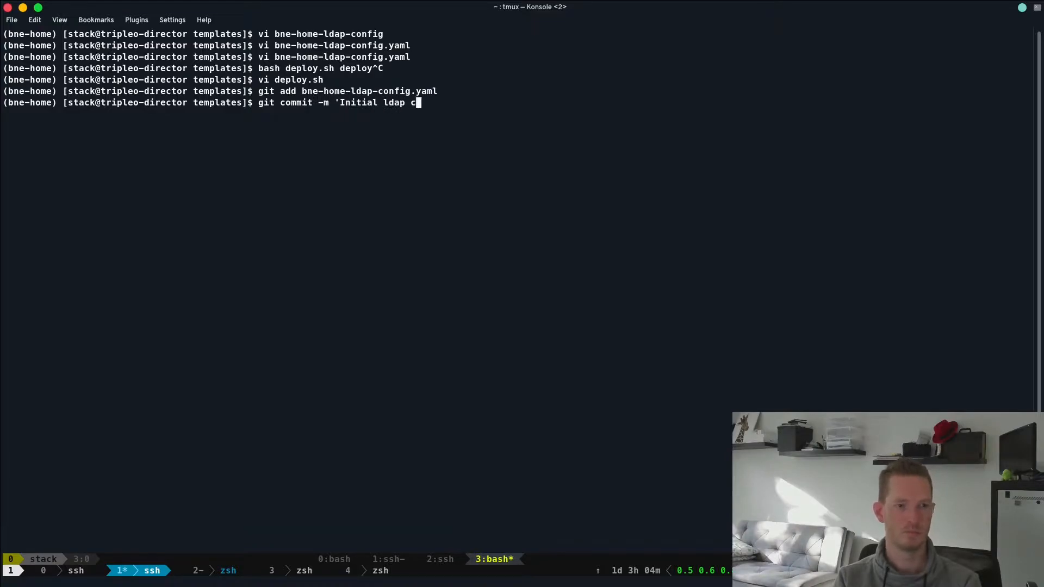
type("onfig file")
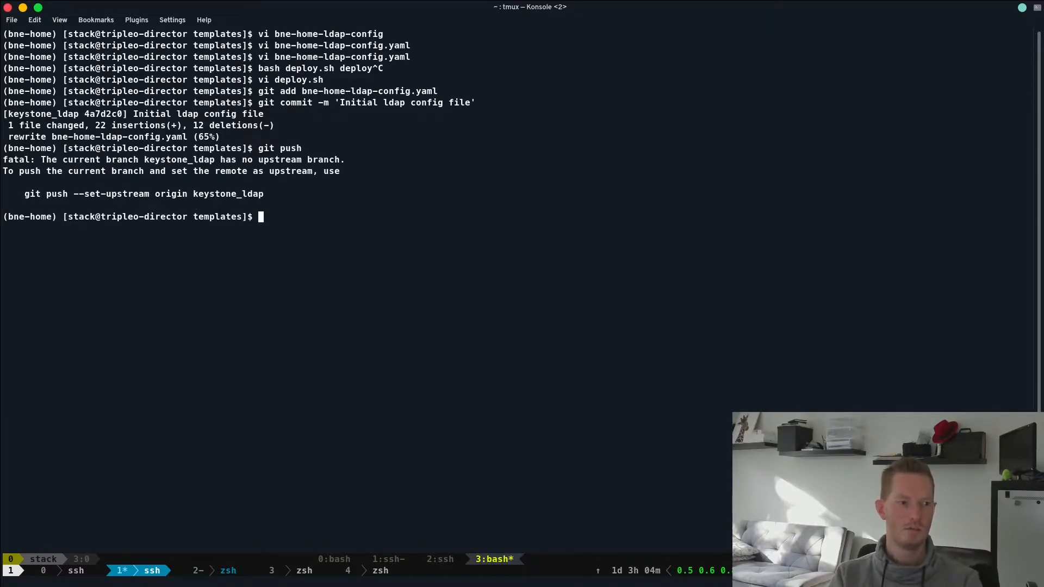
Push the commit to a new upstream keystone_ldap branch on origin.
left_click_drag(86, 193, 263, 193)
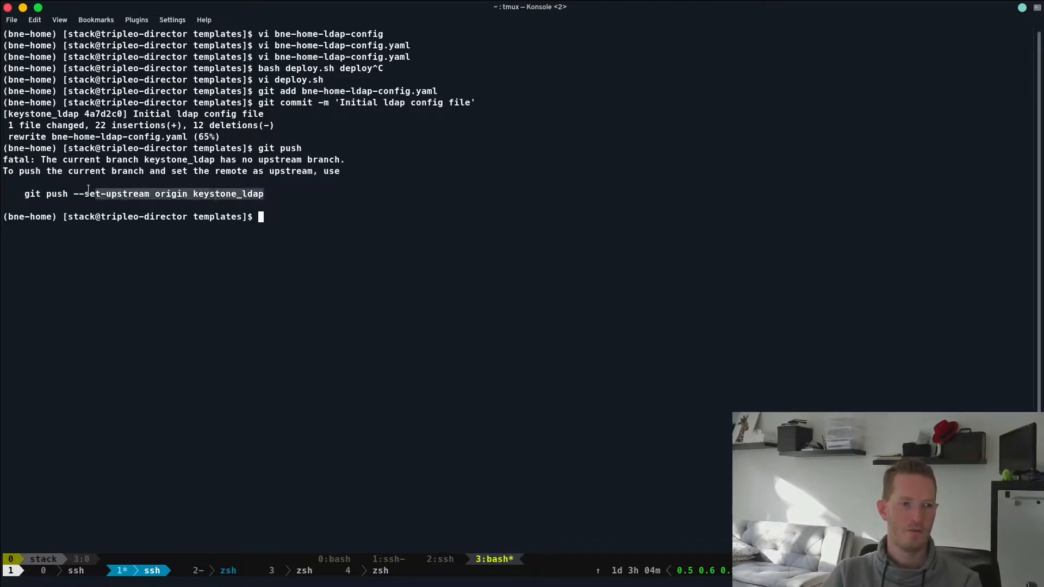
type("git push --set-upstream origin keystone_ldap")
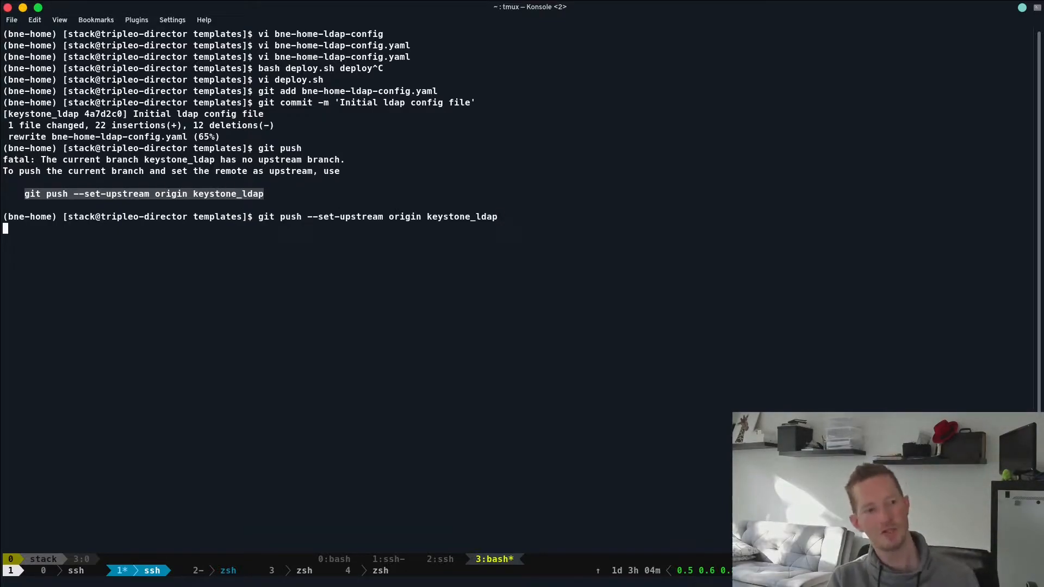
key("Return")
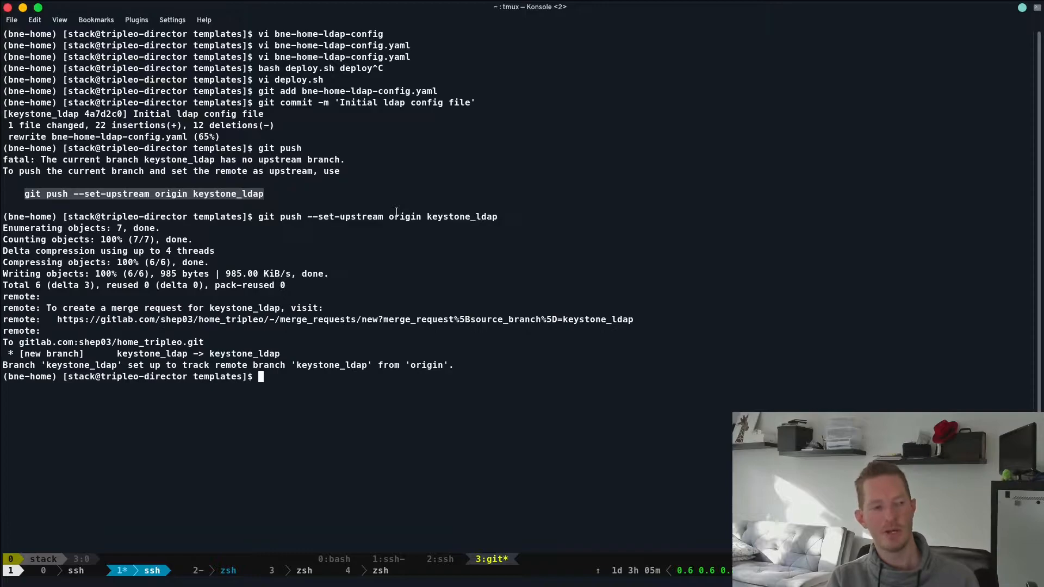
type("git push")
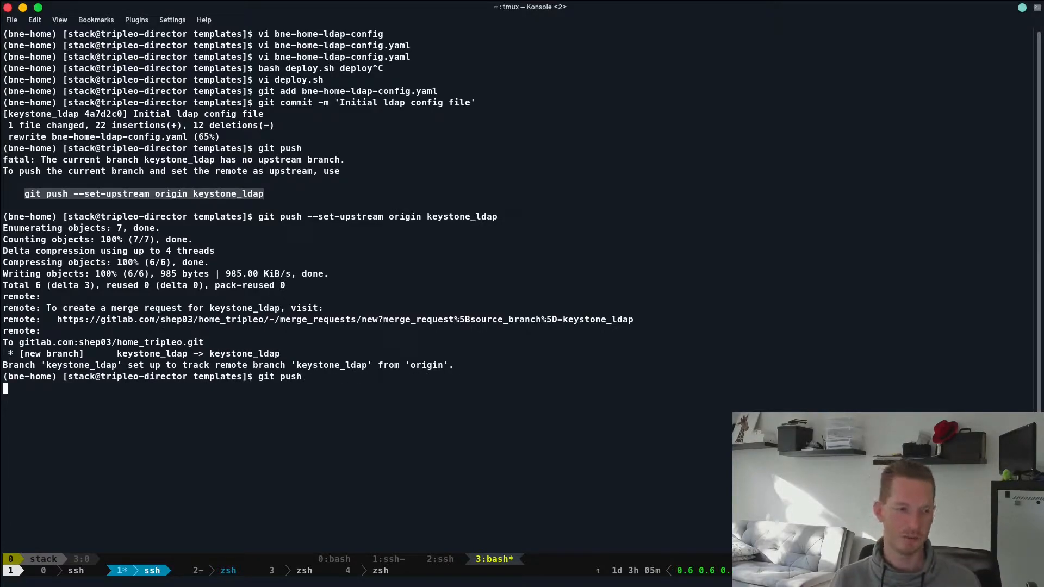
type("b")
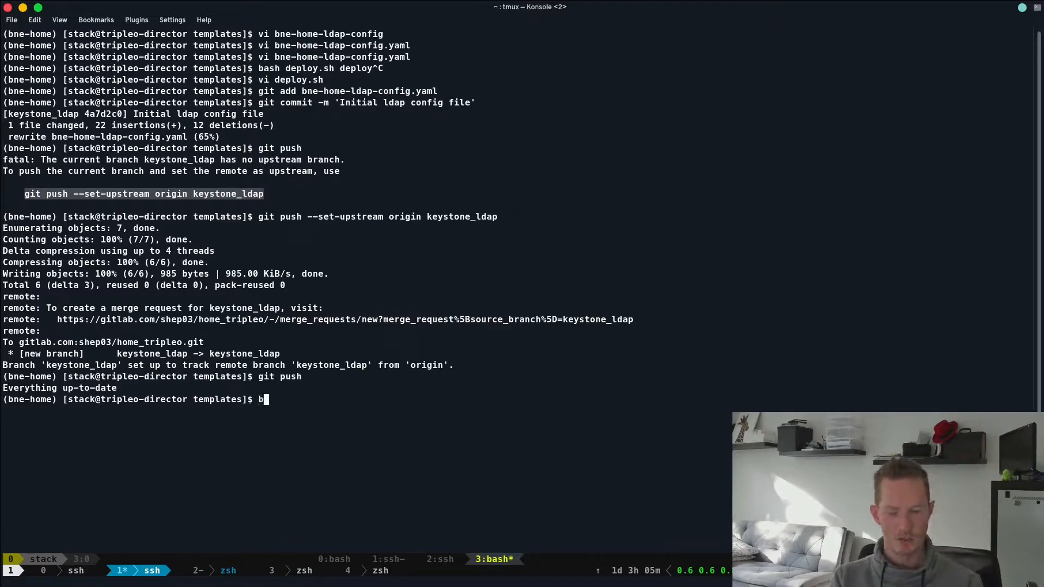
type("bash deploy.sh deploy")
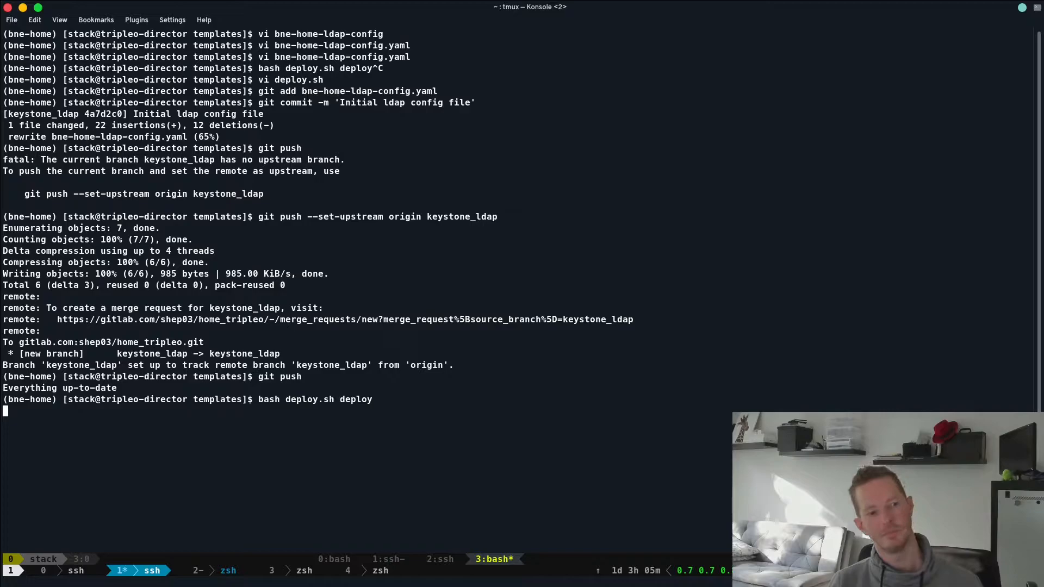
Run bash deploy.sh deploy and scroll through the deployment output.
key("Return")
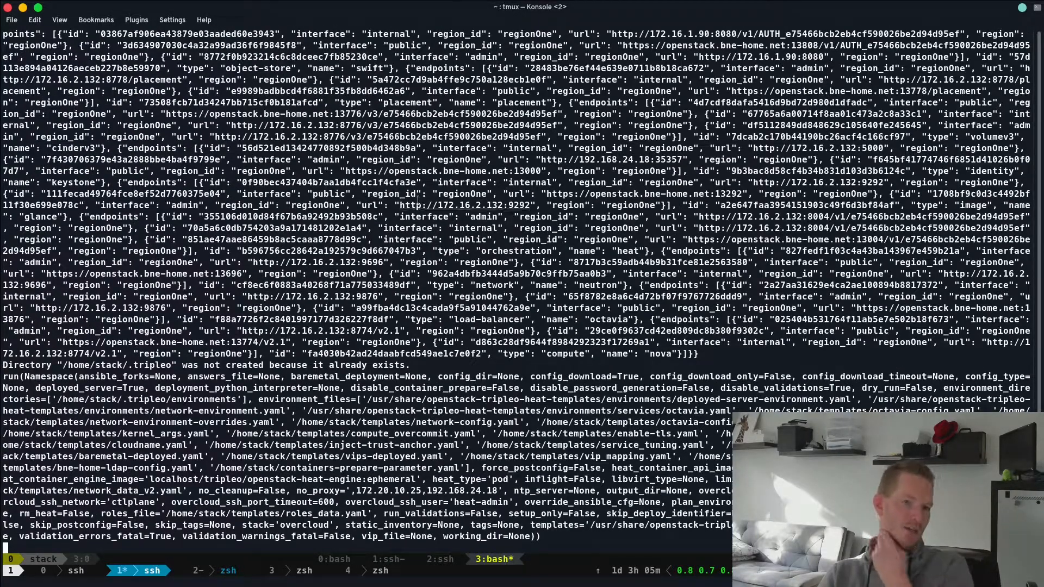
scroll("down", 3)
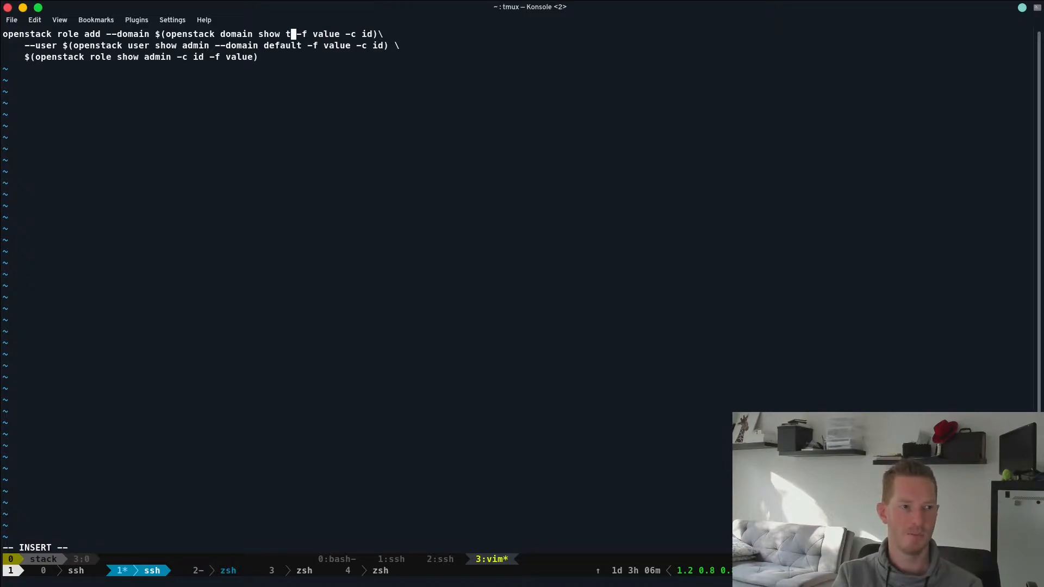
Point the role-add command at the bne-home.net domain and save it as an add_adm script.
type("bne-home.ne")
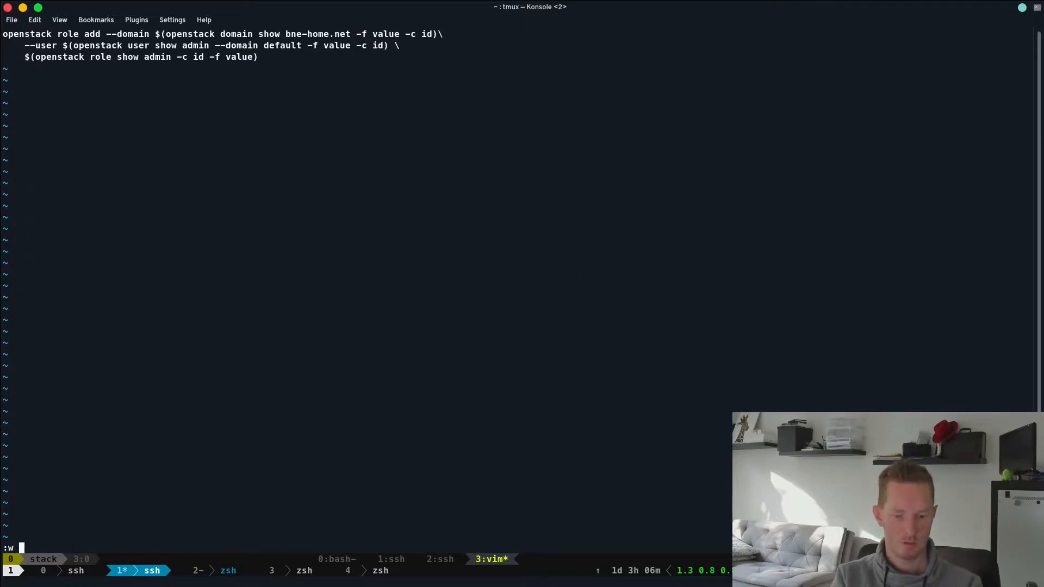
type("add_adm")
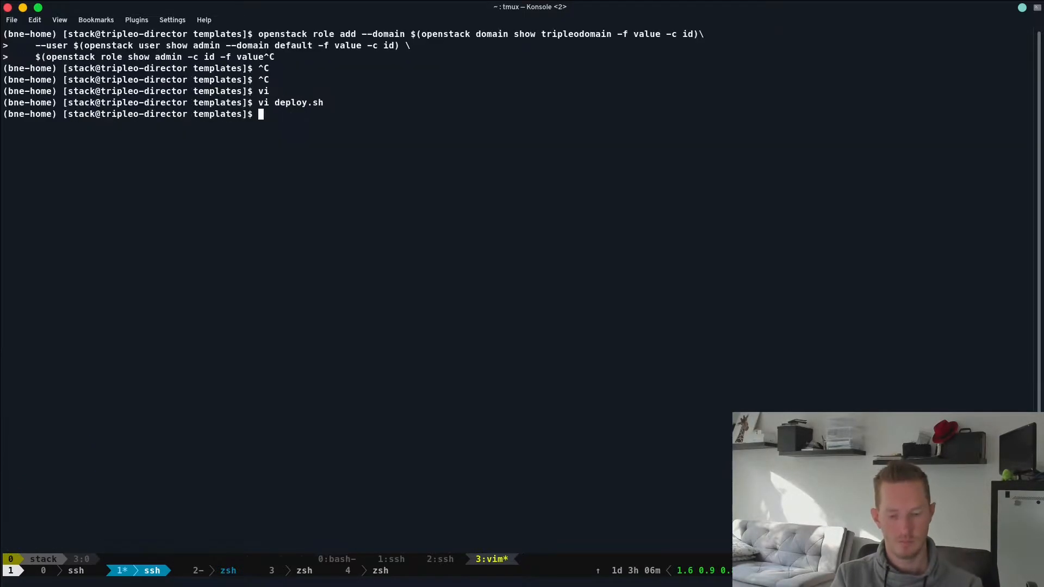
type("vi bn")
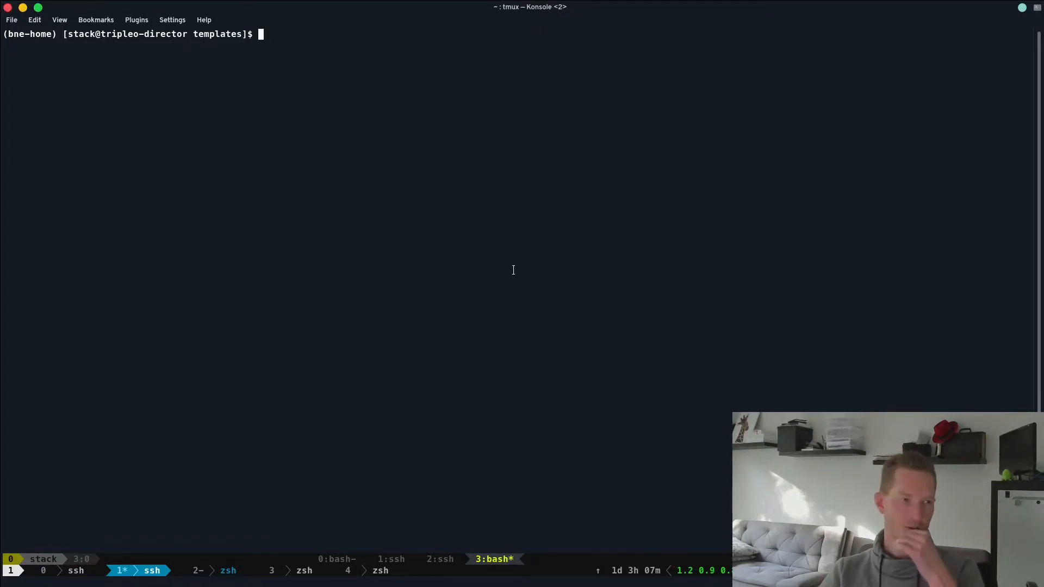
Run openstack project list and user list --domain bne-home.net, then copy Administrator's ID.
type("openstack project list")
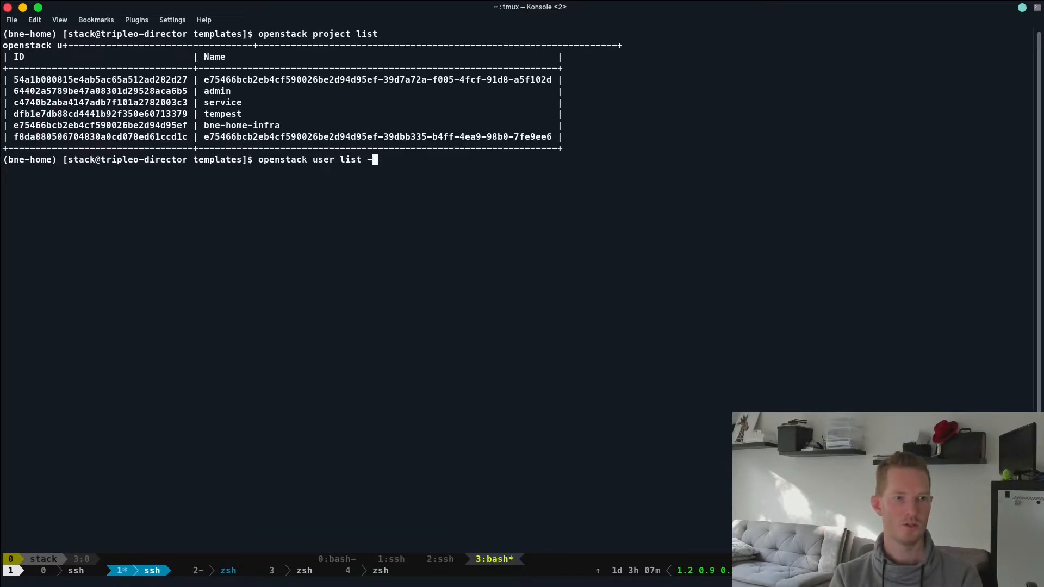
type("-domain")
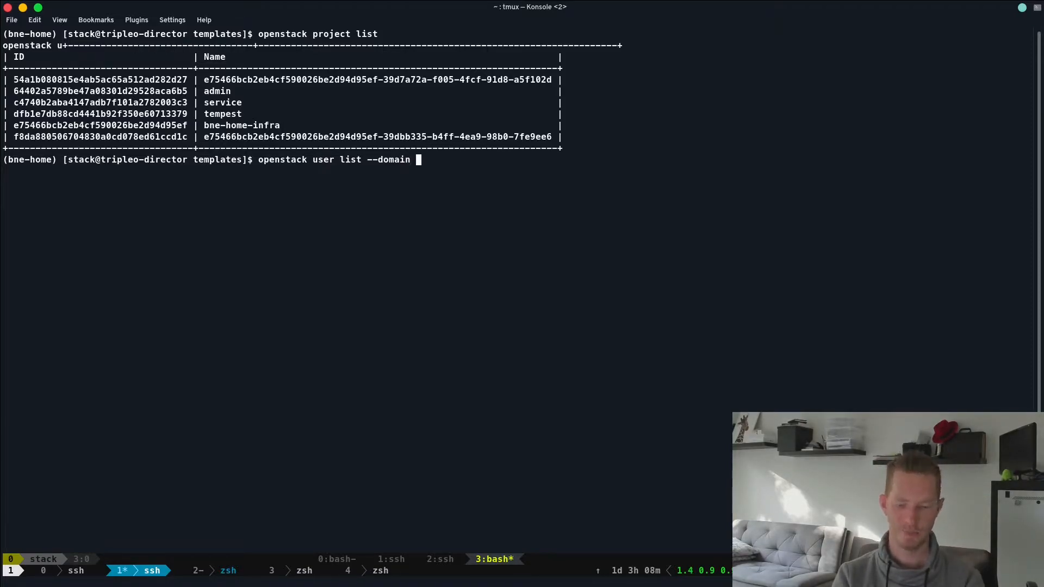
type("bne-home.net")
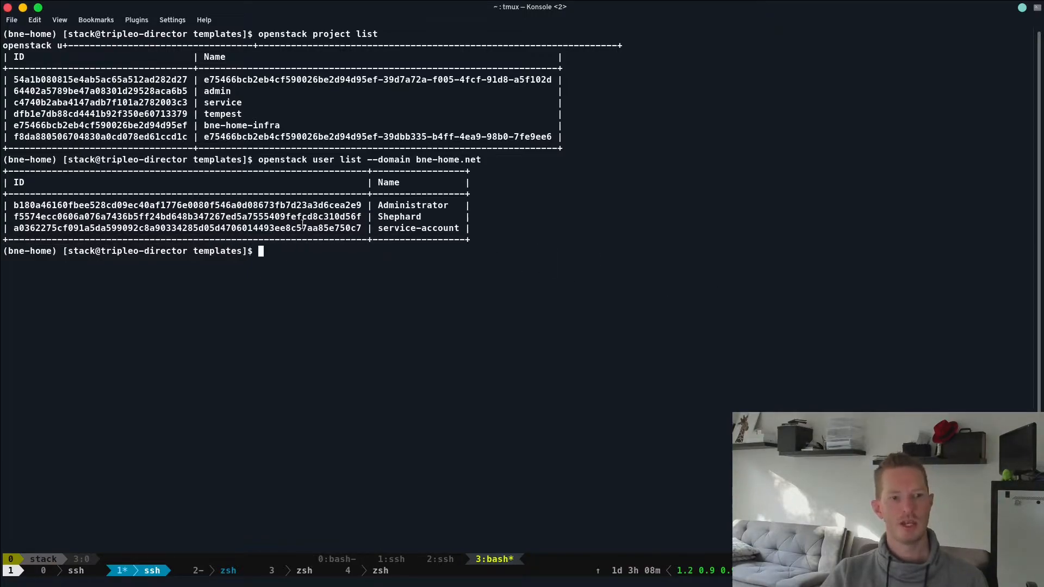
left_click_drag(286, 217, 436, 216)
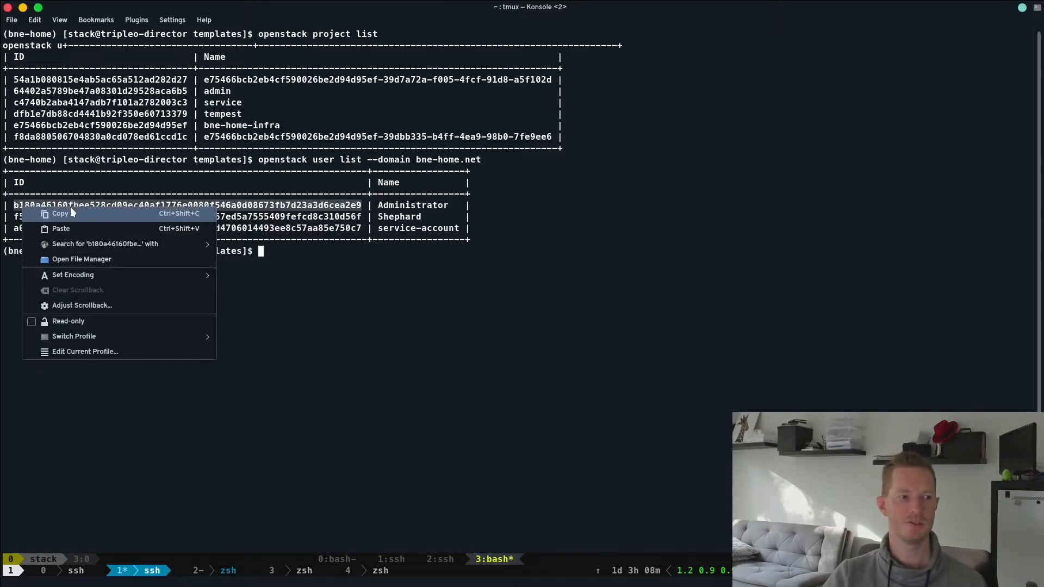
left_click(60, 214)
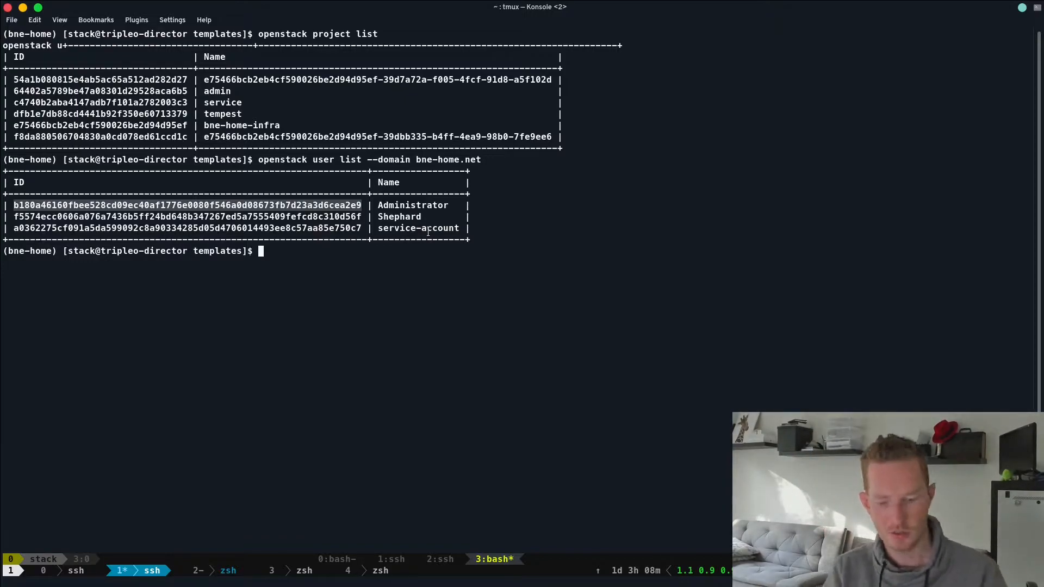
Grant role admin on project e75466bc… to user b180a461… via openstack role add.
type("openstak")
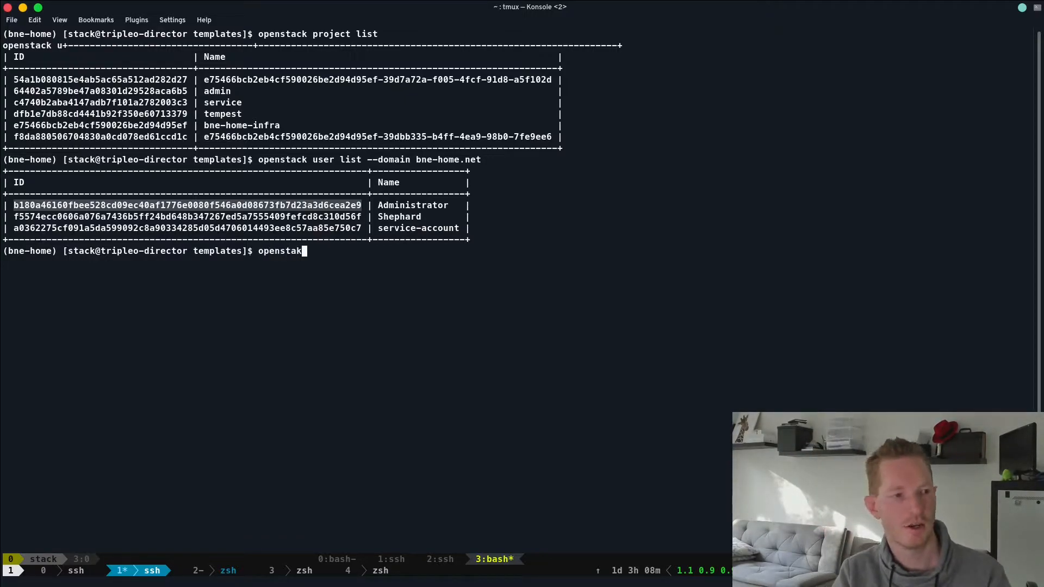
type("role add --")
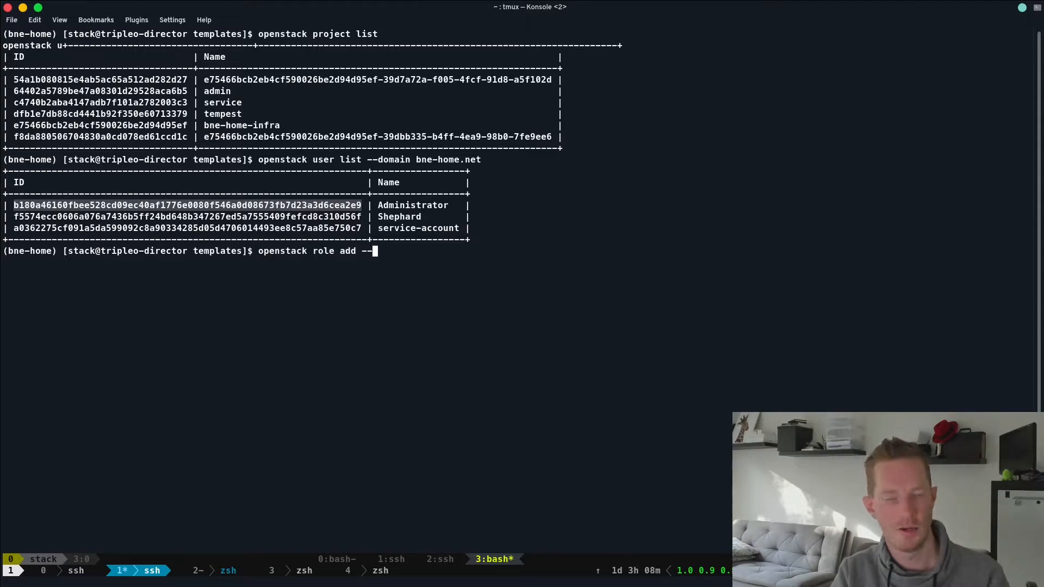
type("project")
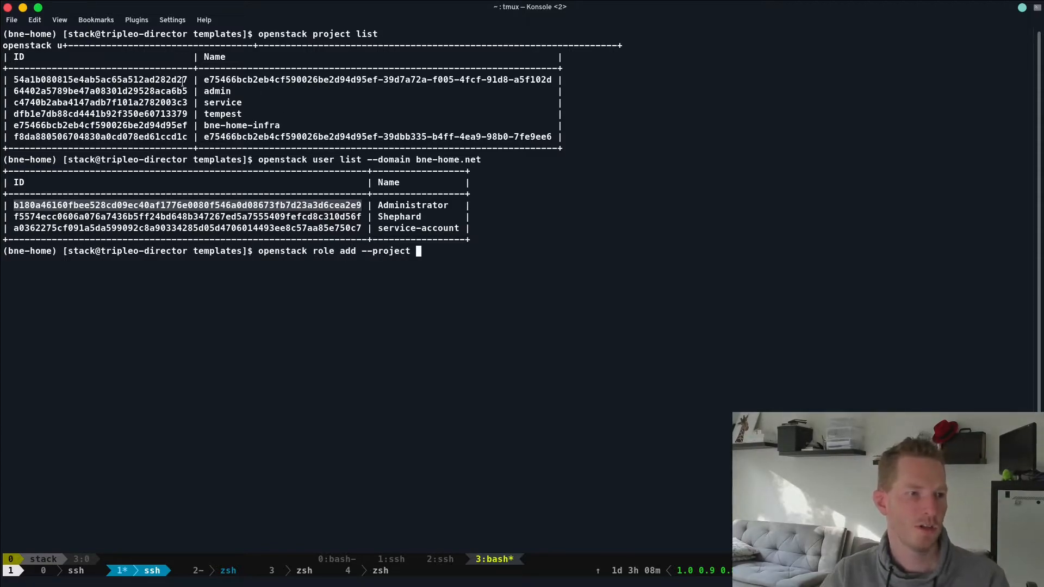
type("e75466bcb2eb4cf590026be2d94d95ef")
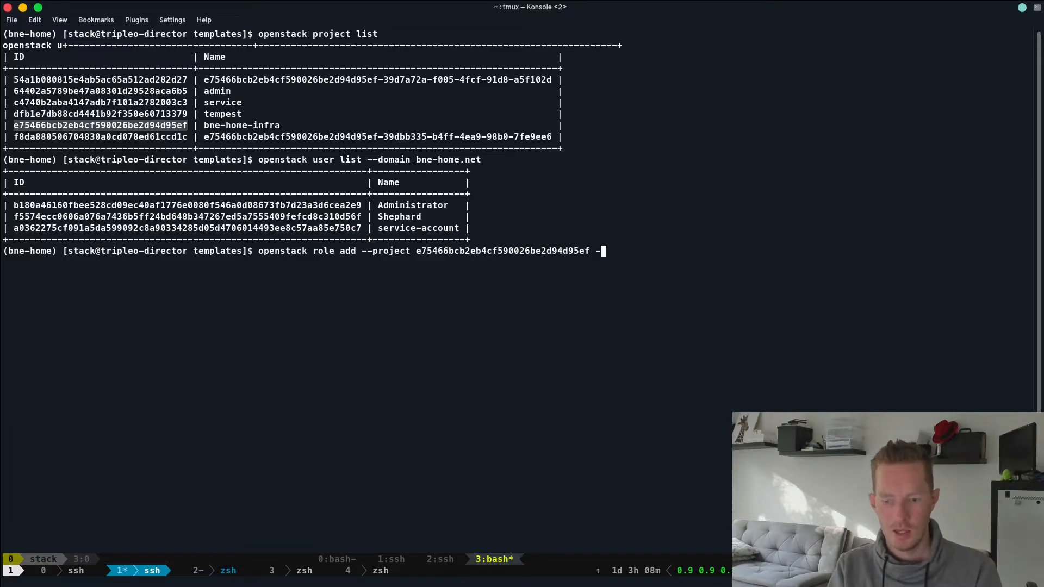
type("--user")
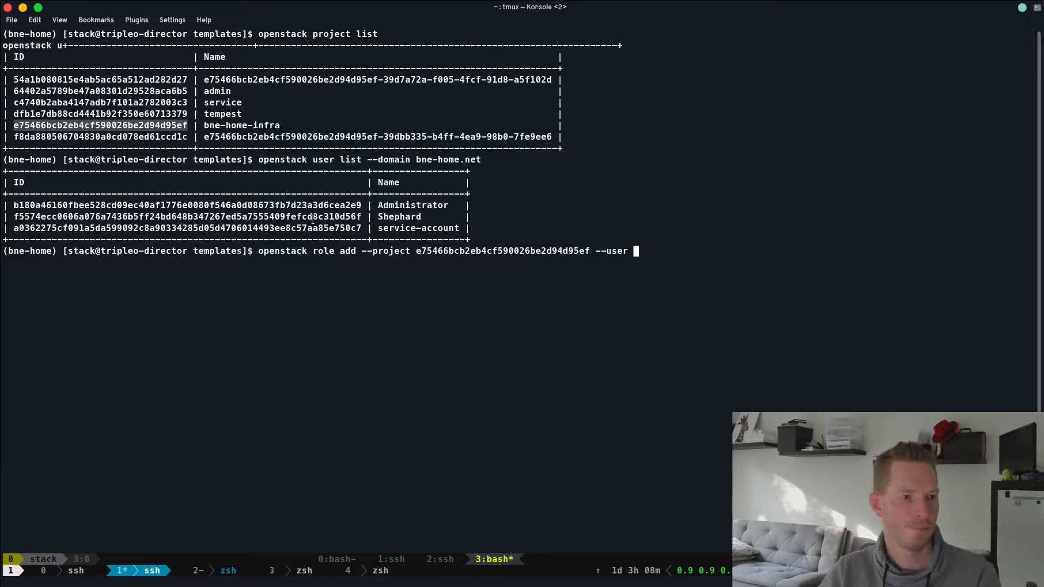
type("b180a46160fbee528cd09ec40af1776e0080f546a0d08673fb7d23a3d6cea2e9")
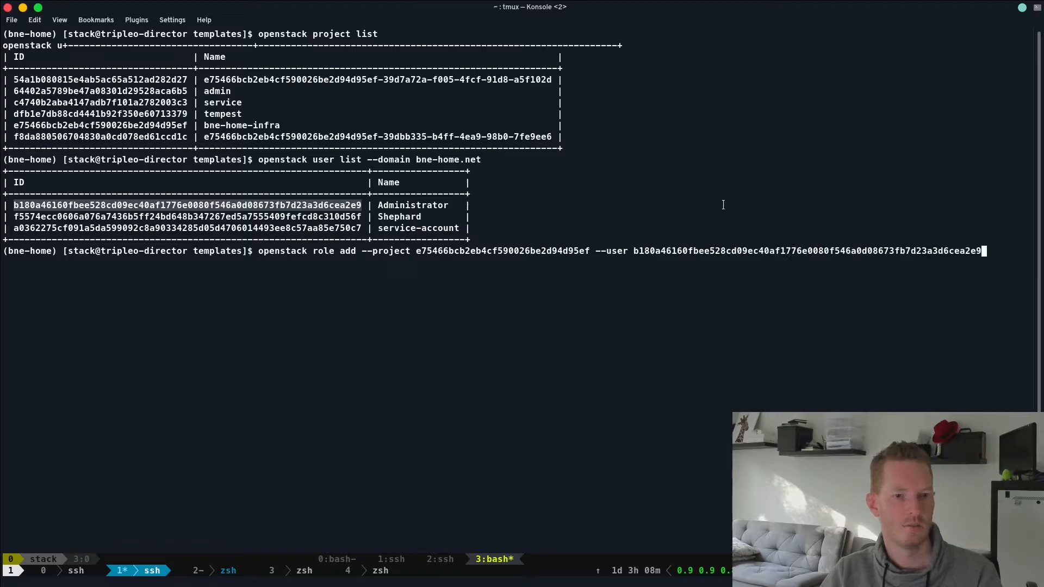
type("admin")
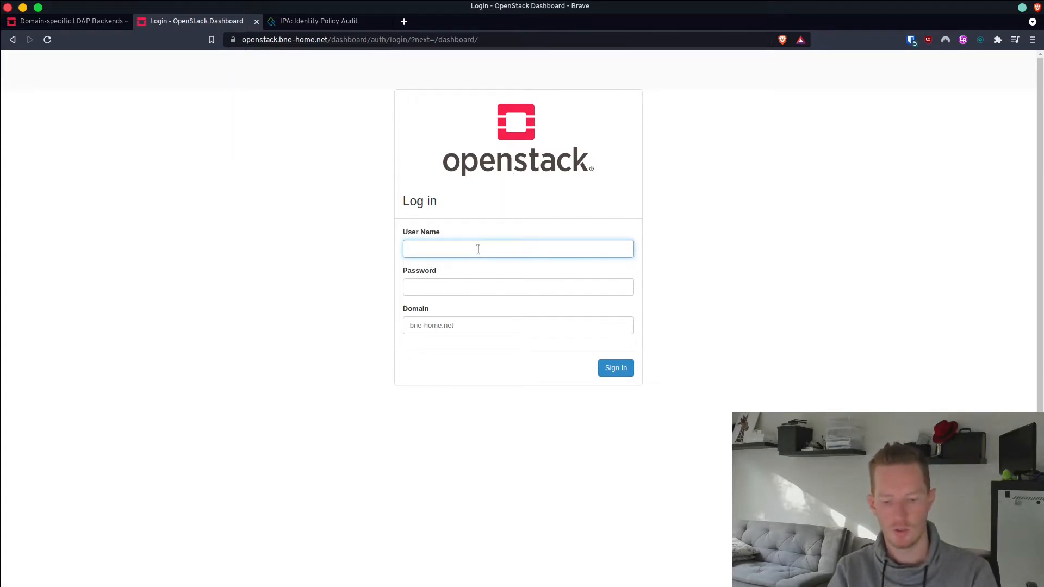
Sign in to Horizon as Administrator in the bne-home.net domain.
type("Administrator")
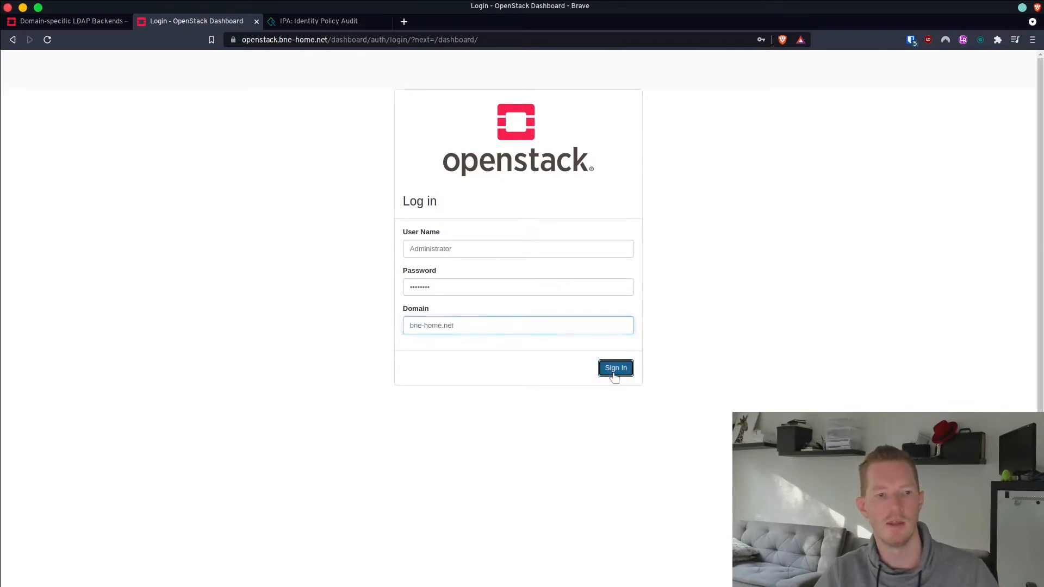
left_click(615, 367)
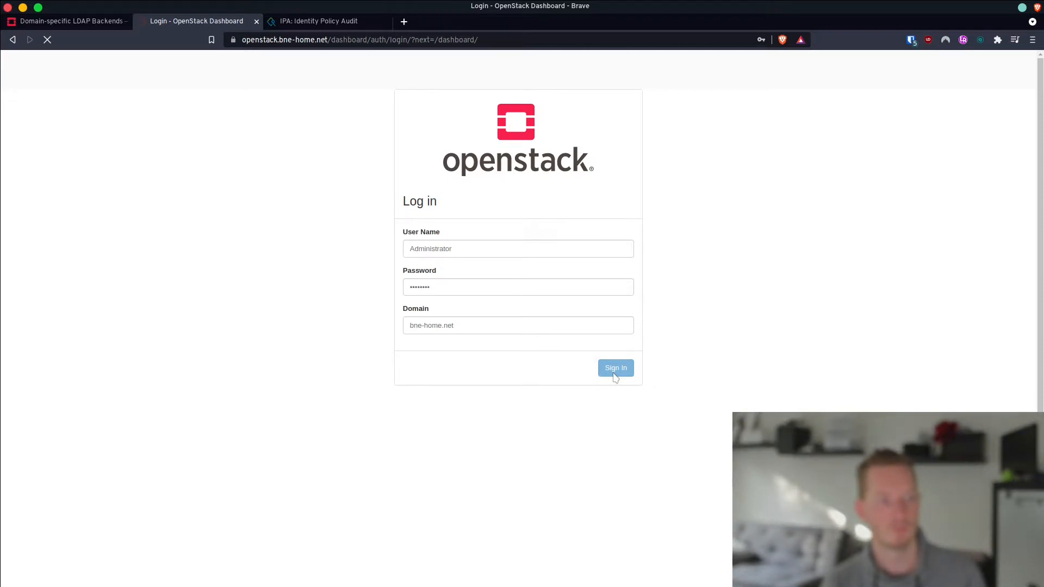
left_click(614, 367)
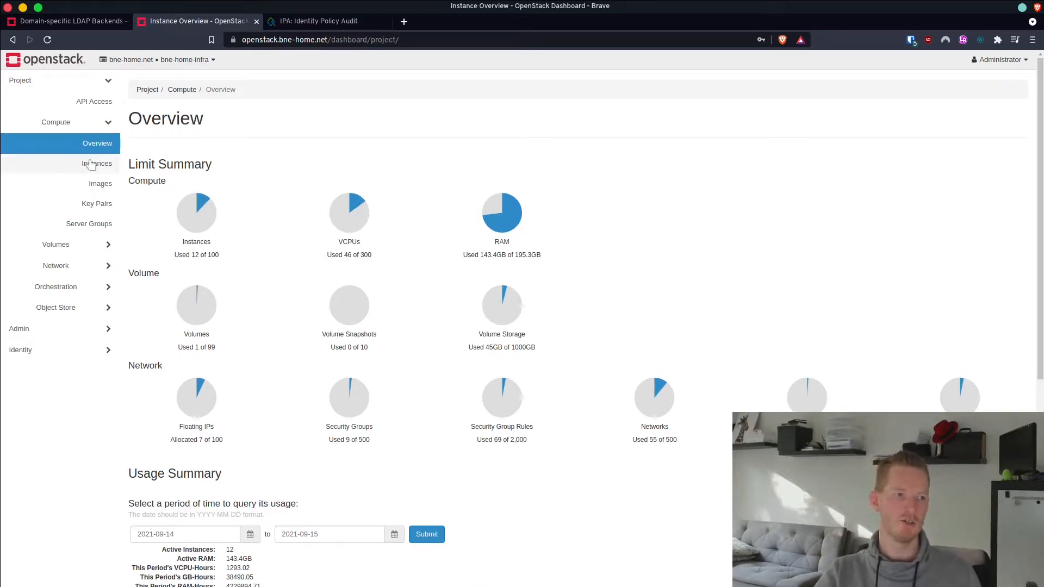
Open Compute > Instances for the bne-home-infra project.
left_click(96, 163)
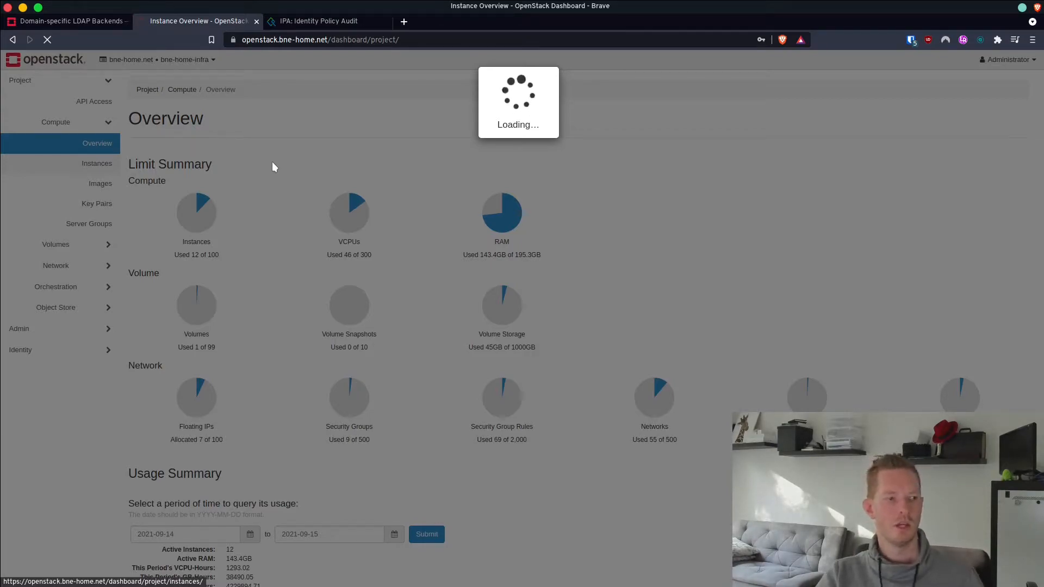
mouse_move(657, 179)
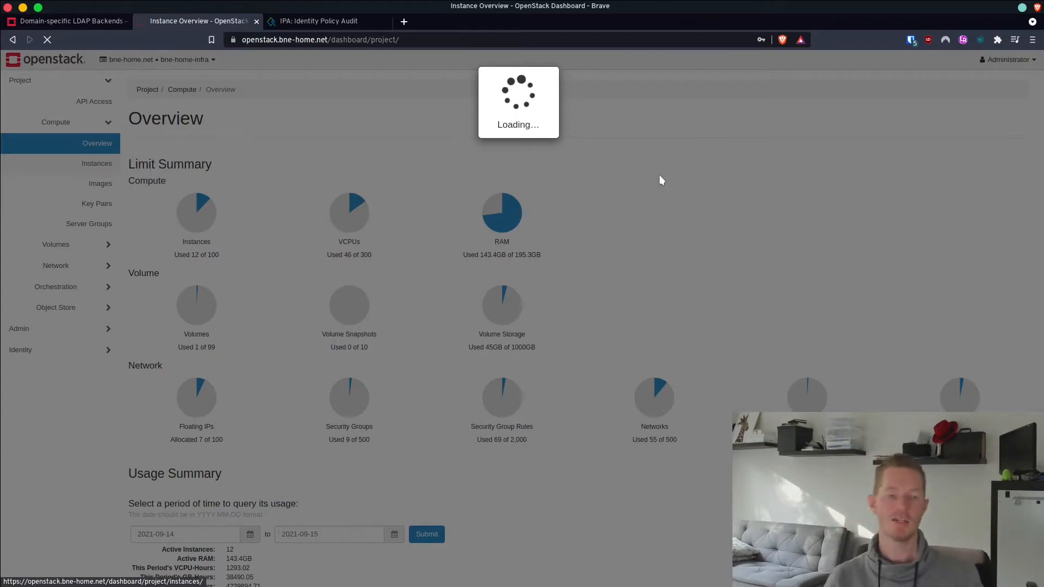
left_click(97, 163)
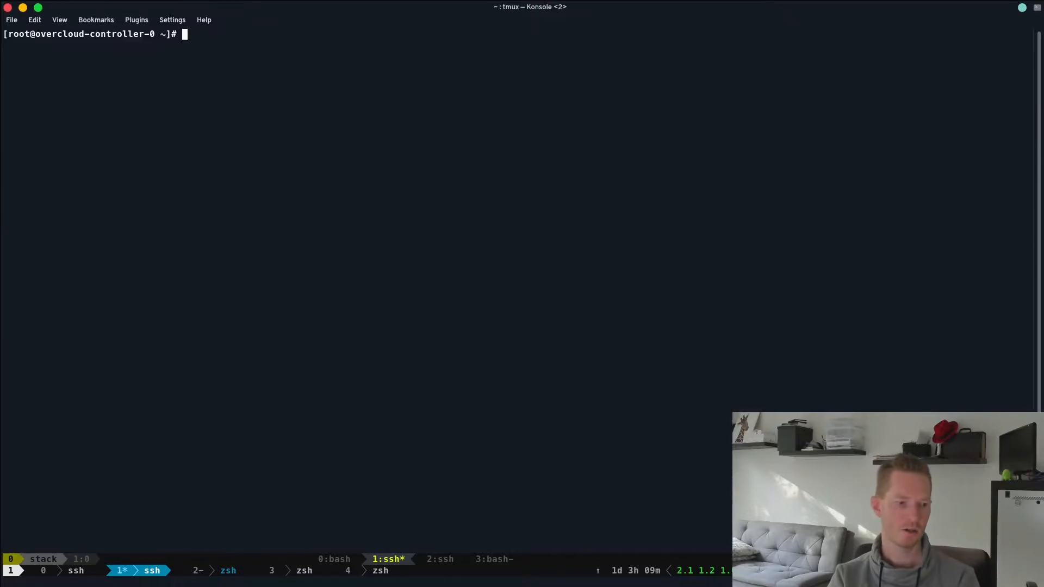
Change into /var/lib/config-data/puppet-generated/keystone/etc/keystone/domains to find keystone.bne-home.net.conf.
type("cd /var/li")
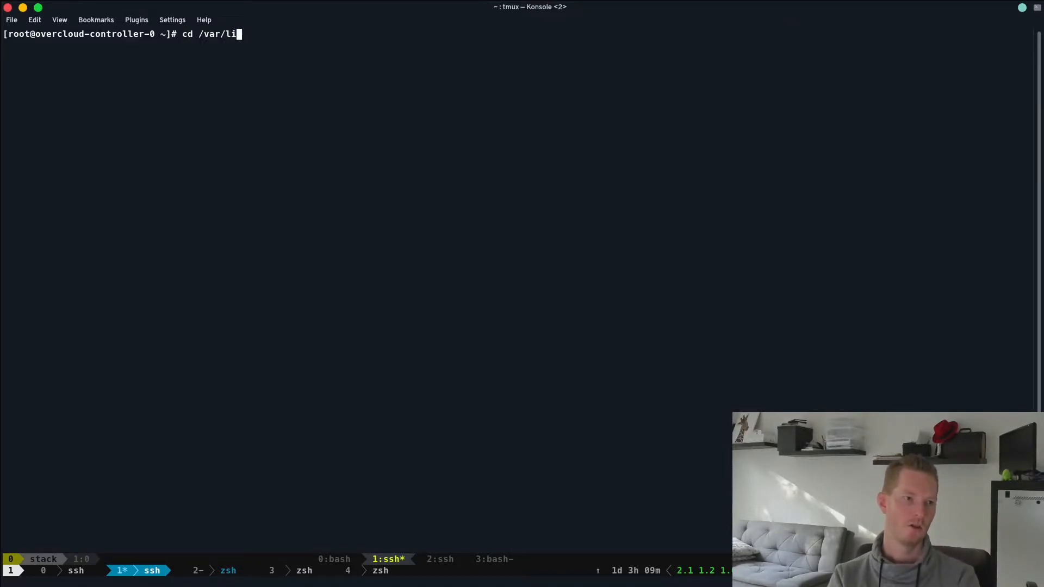
type("b/config")
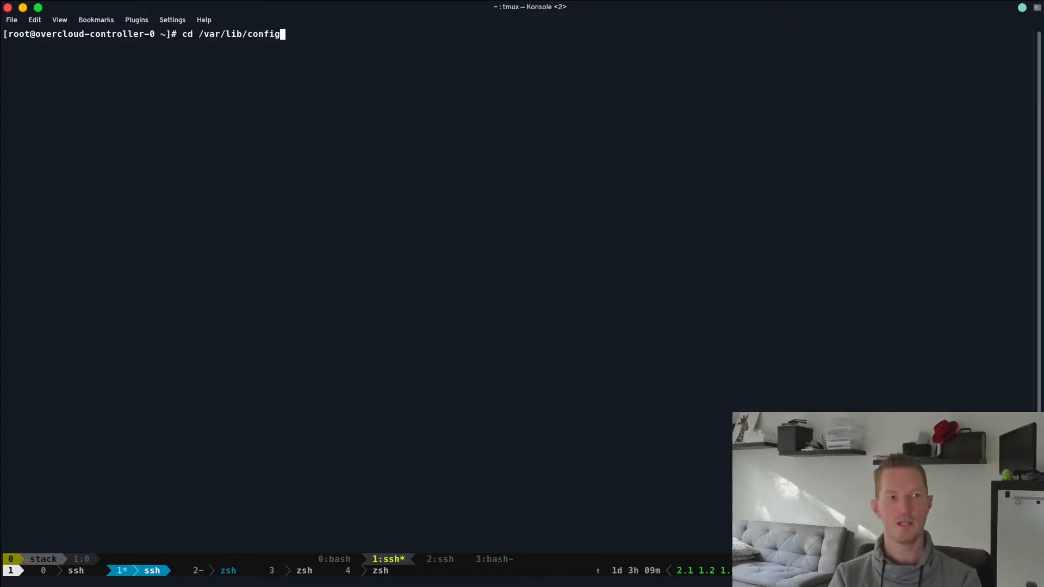
type("-data/puppet-generated/")
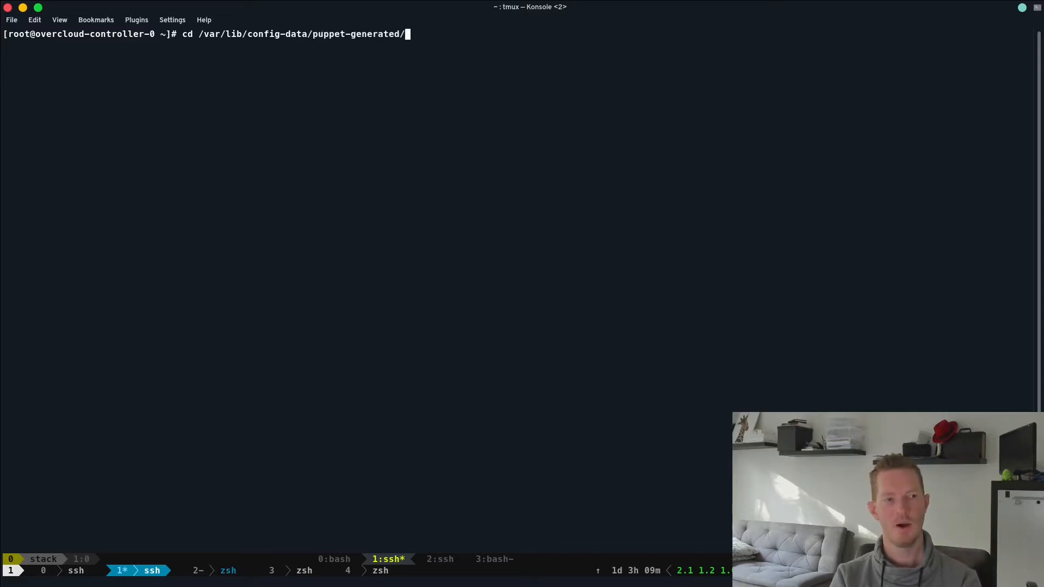
type("keystone/etc/keystone/")
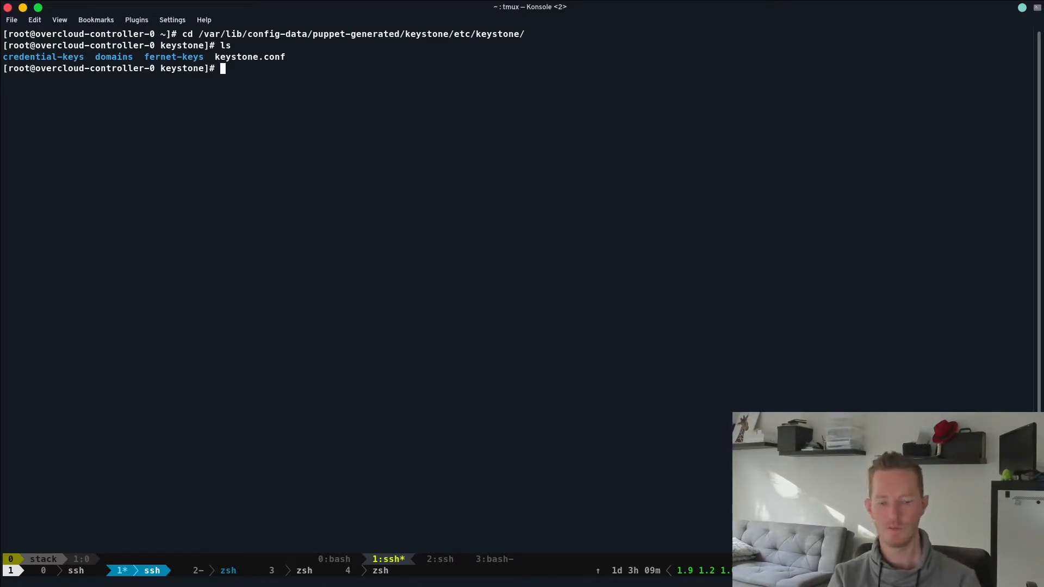
type("cd domains/")
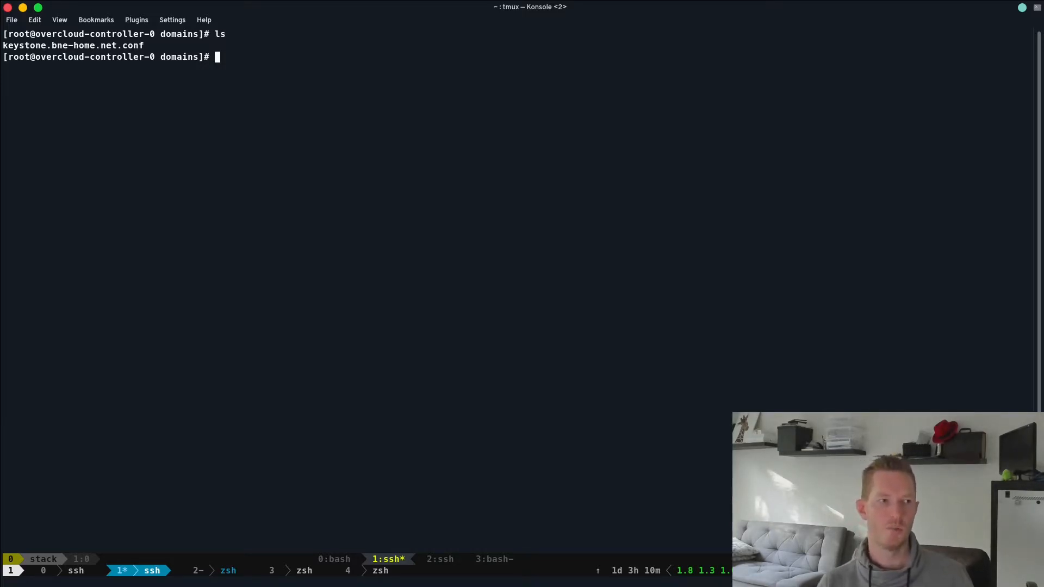
type("v")
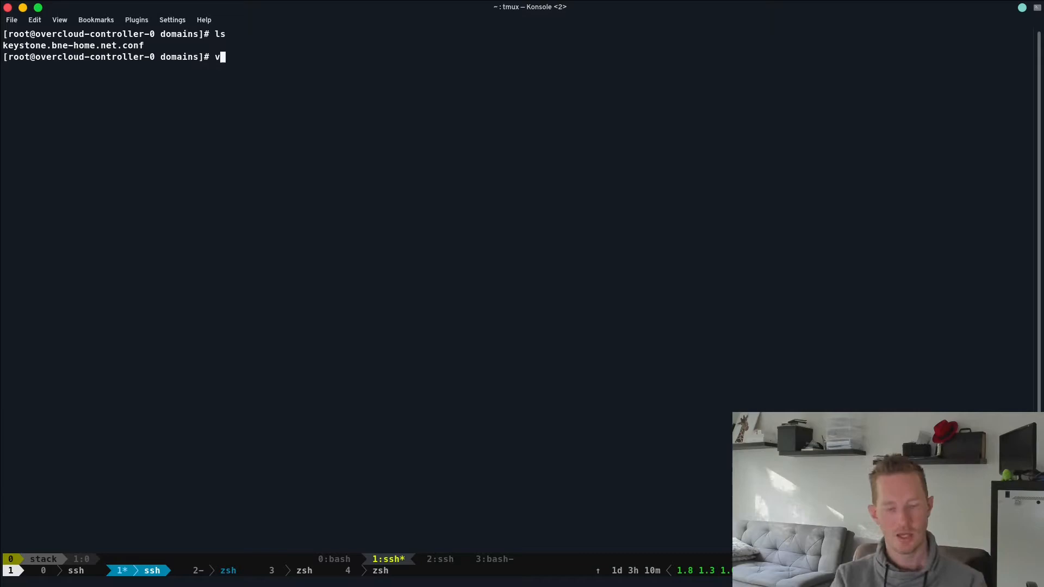
type("i keystone.bne-home.net.conf")
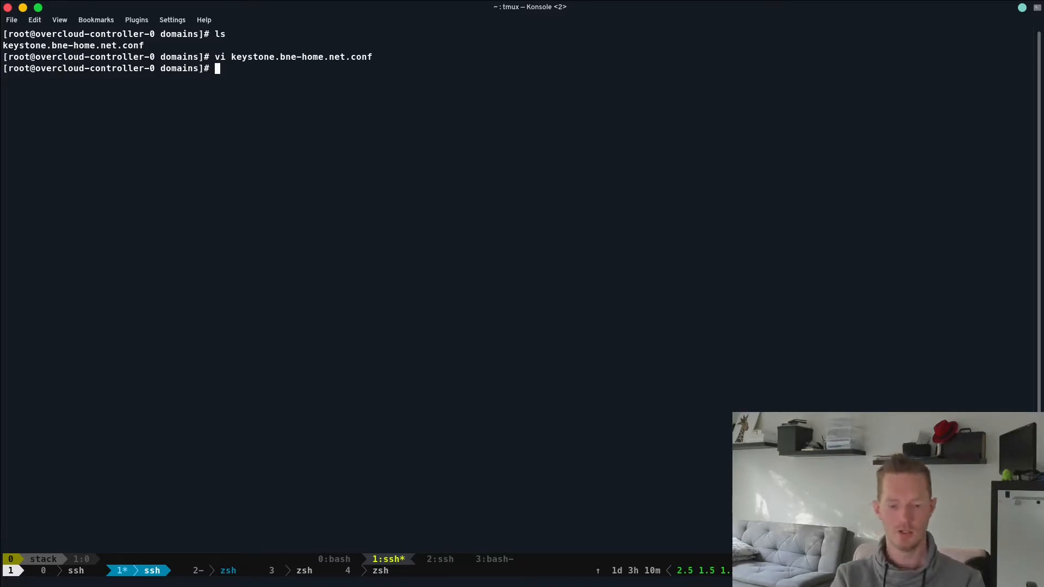
type("tail -f")
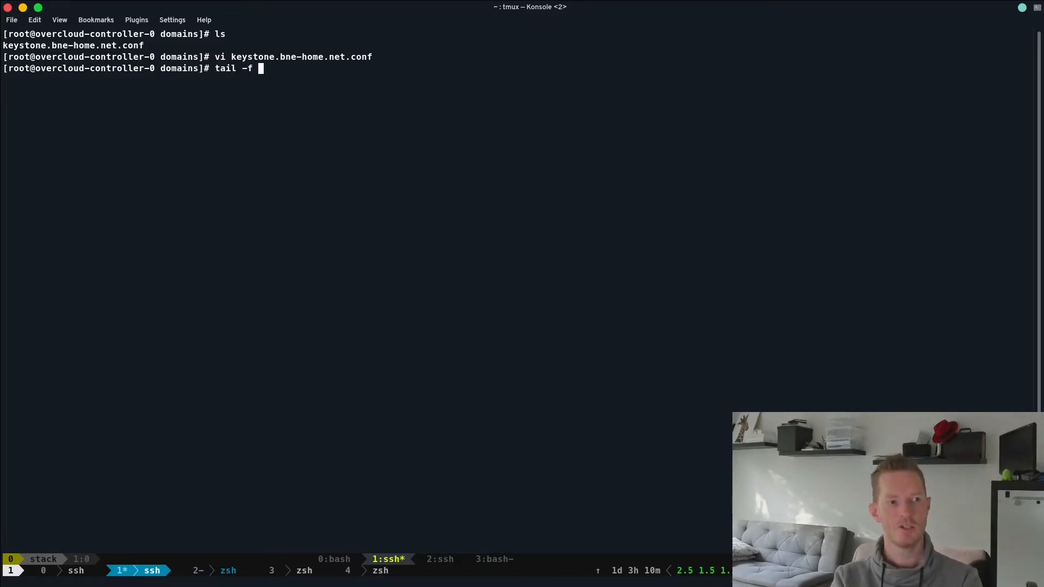
type("/var/log/conf")
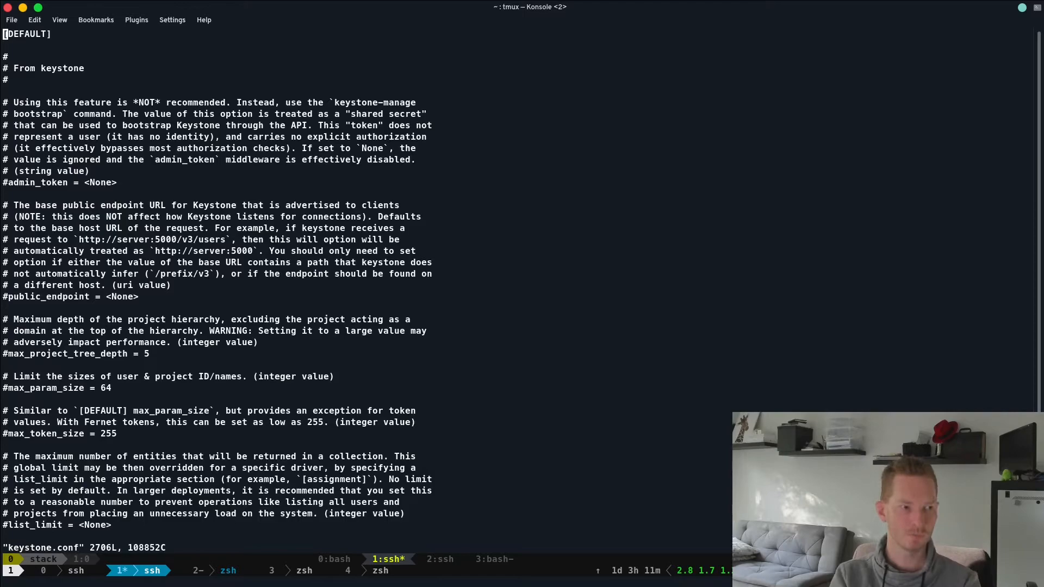
Finish at keystone.conf's debug option, then restart tripleo_keystone with systemctl.
scroll("down", 3)
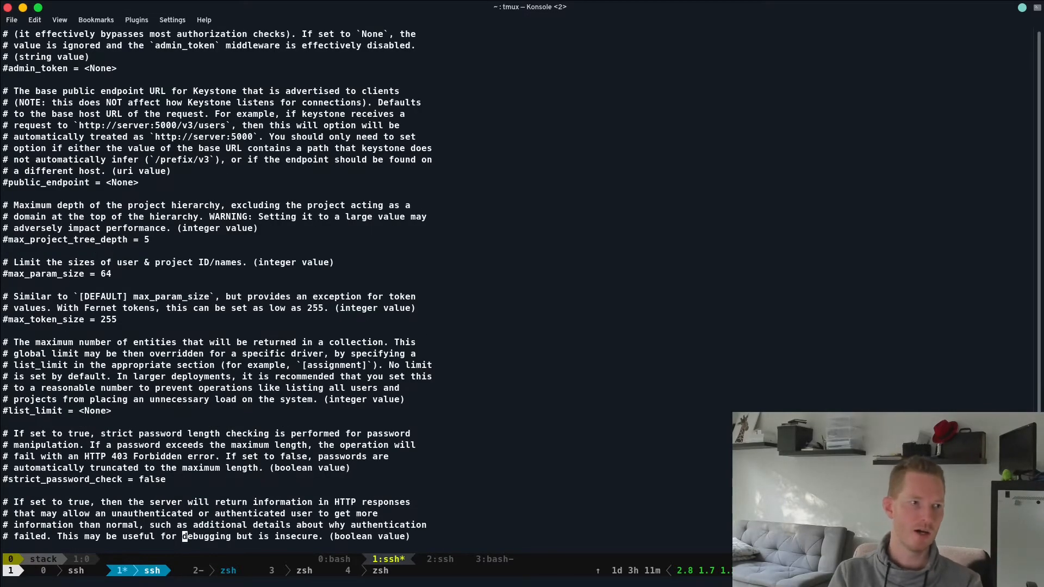
scroll("down", 3)
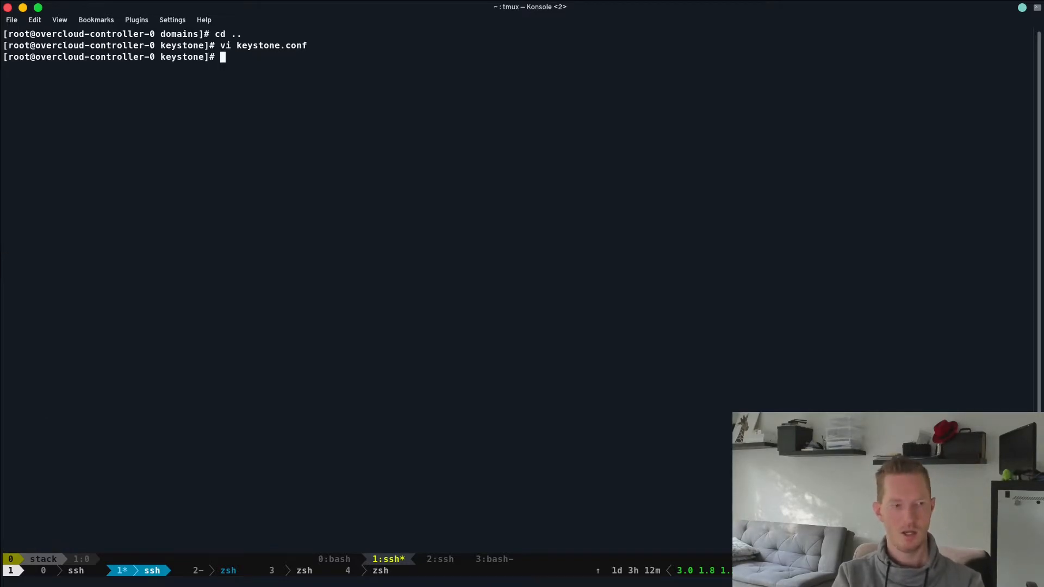
type("systemctl")
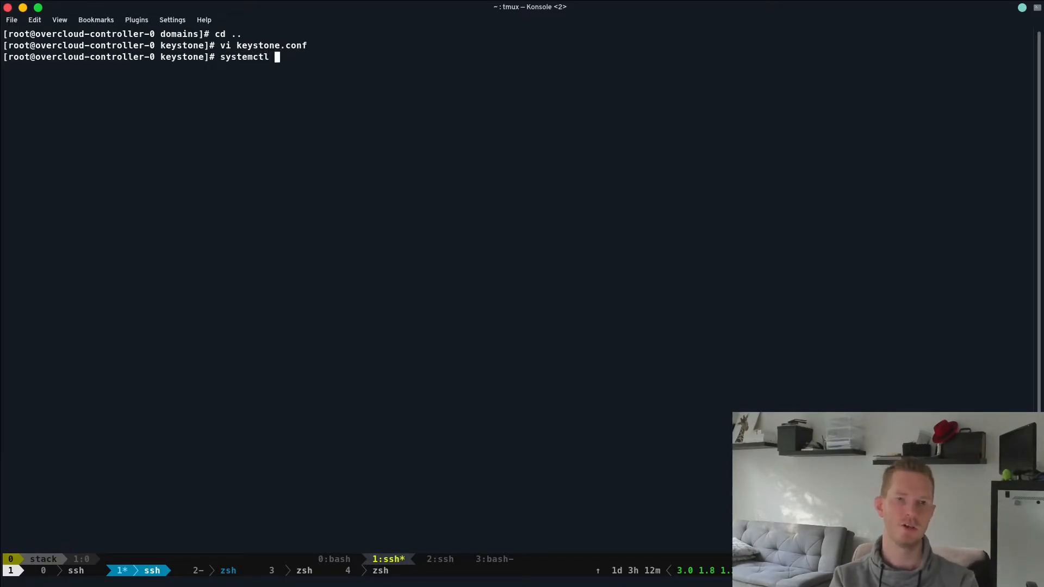
type("restart tripleo_keystone")
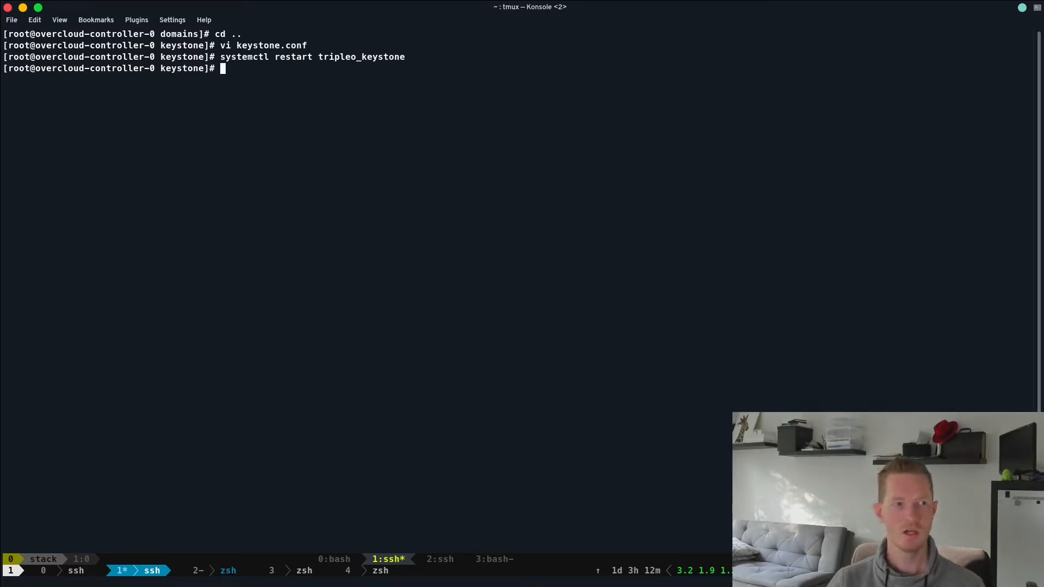
Follow /var/log/containers/keystone/keystone.log with tail -f to watch debug output.
key("ctrl+r")
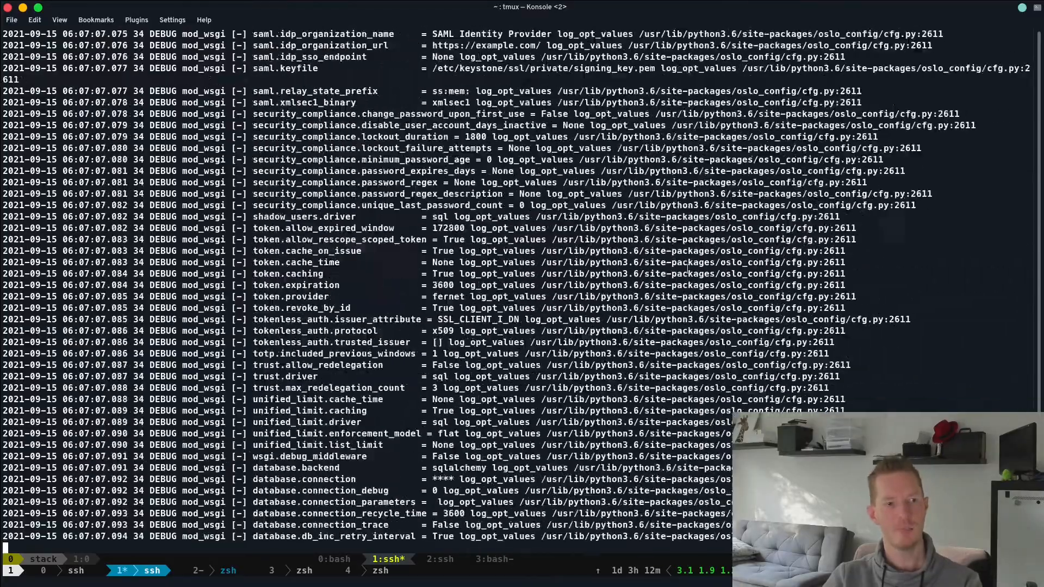
scroll("down", 3)
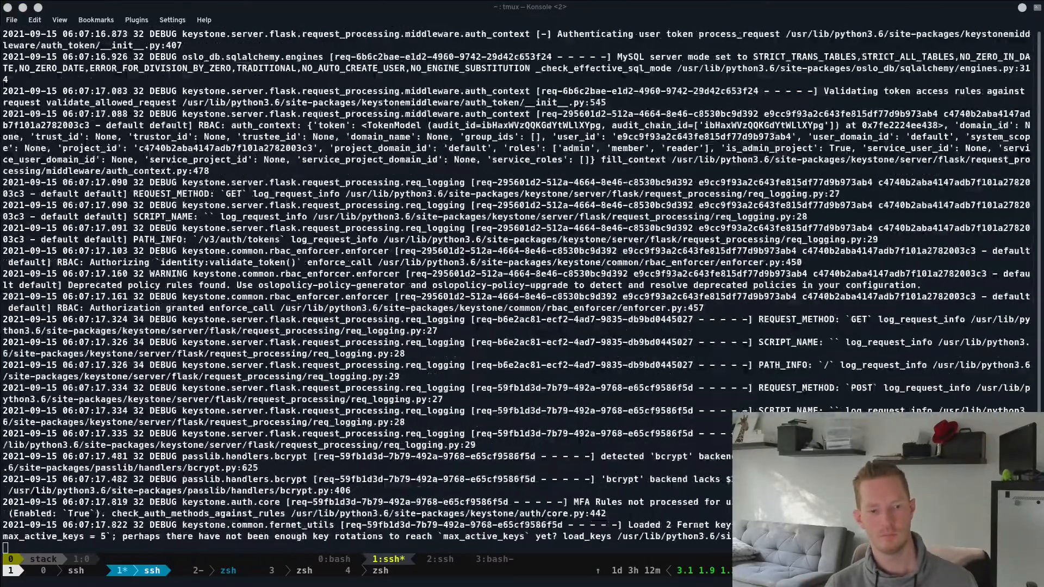
scroll("down", 3)
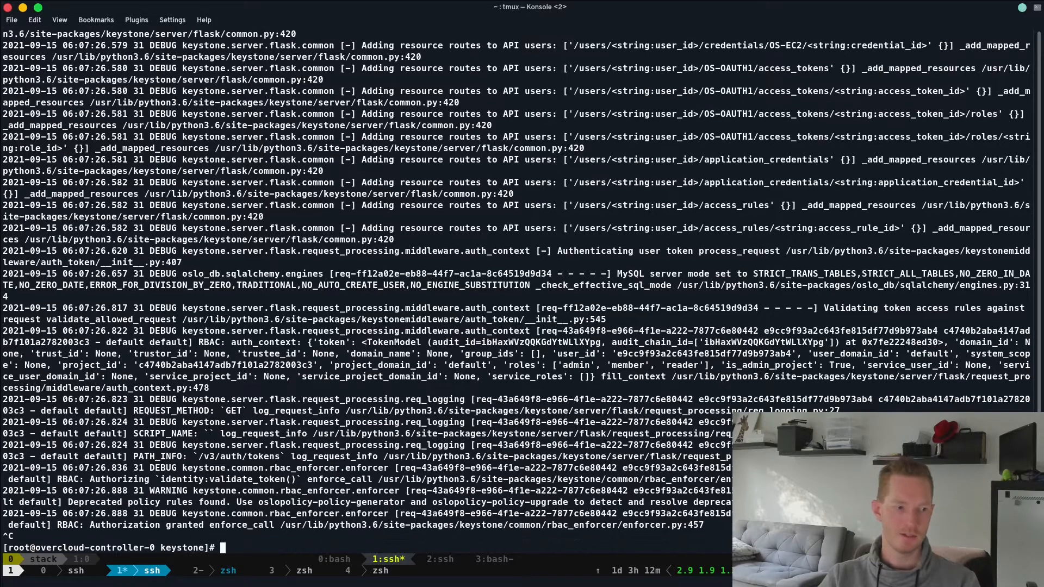
type("tail -f /var/log/containers/keystone/keystone.log")
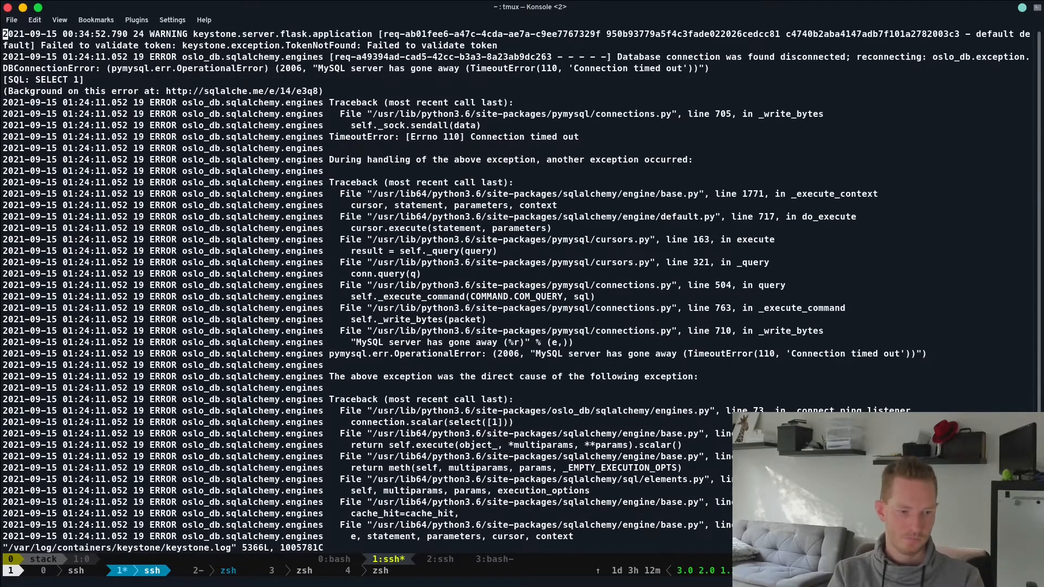
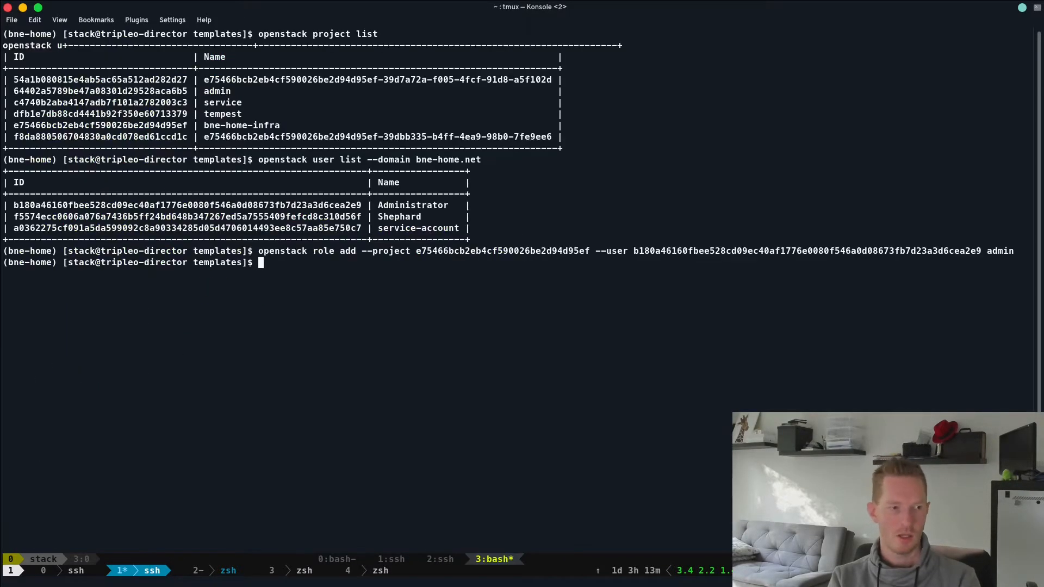
Show FreeIPA's openstack group with members admin, keystone and shep.
type("vi bne-home-ldap-config")
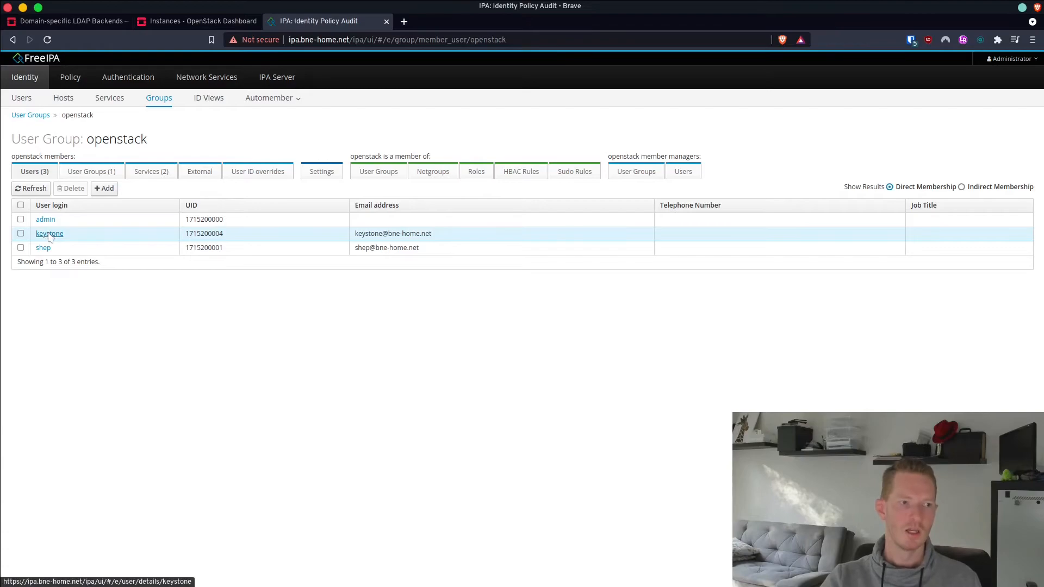
Open the keystone user's FreeIPA page and scroll through its account settings.
left_click(49, 233)
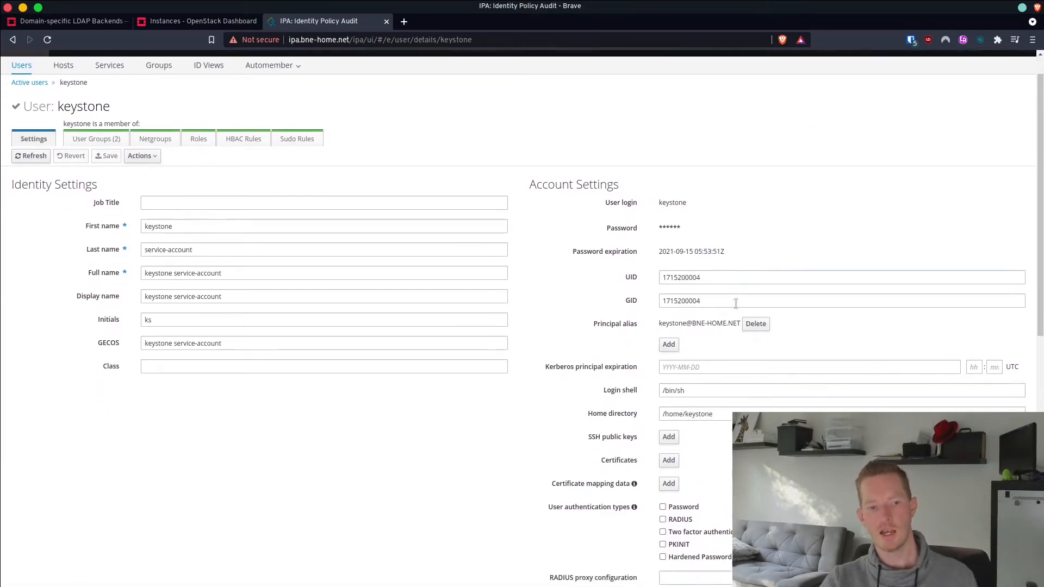
scroll("down", 3)
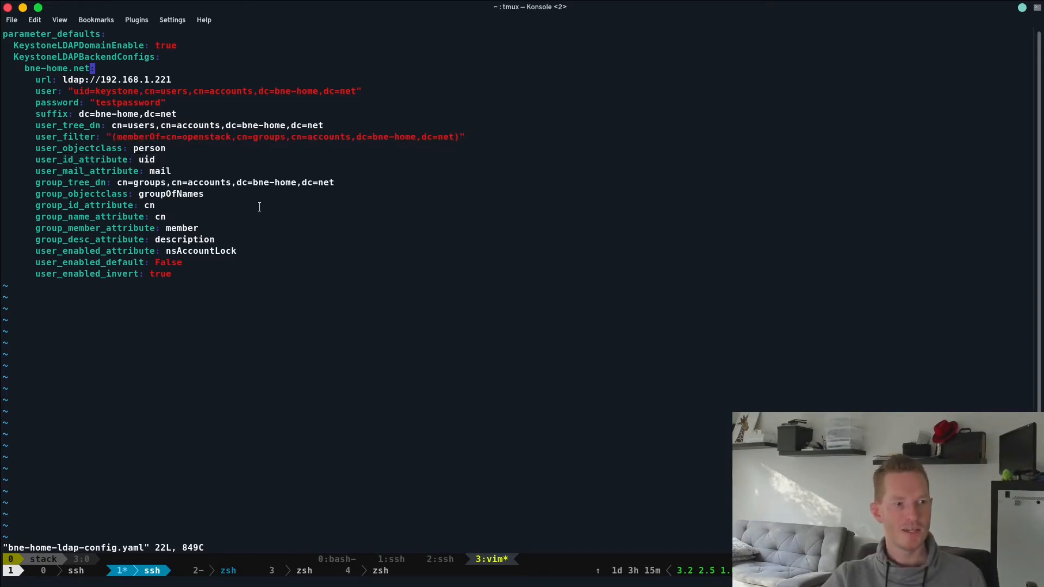
mouse_move(333, 258)
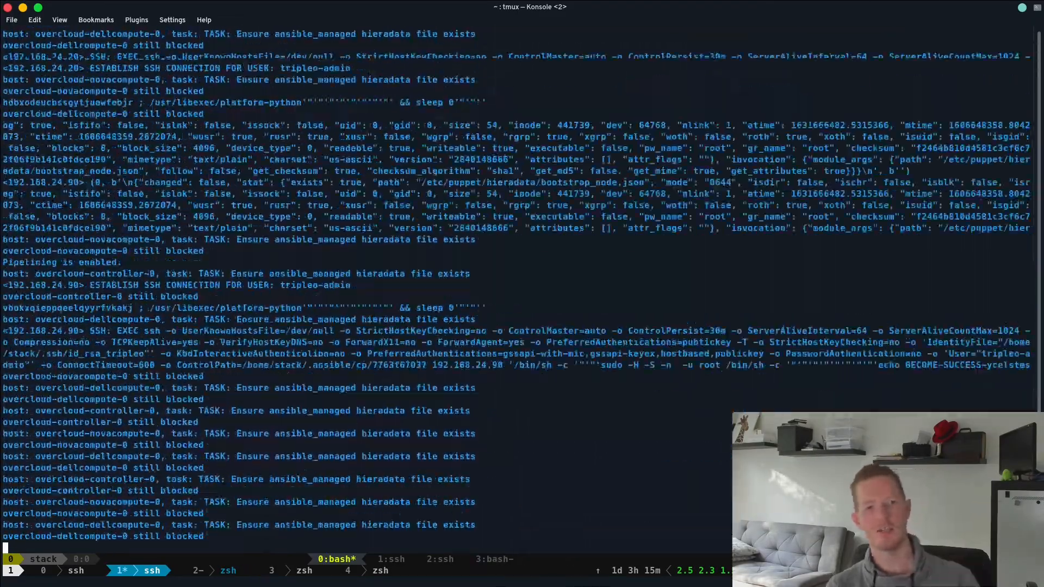
Scroll the overcloud deploy output through hieradata rendering on controller and overcloud-novacompute-0.
scroll("down", 3)
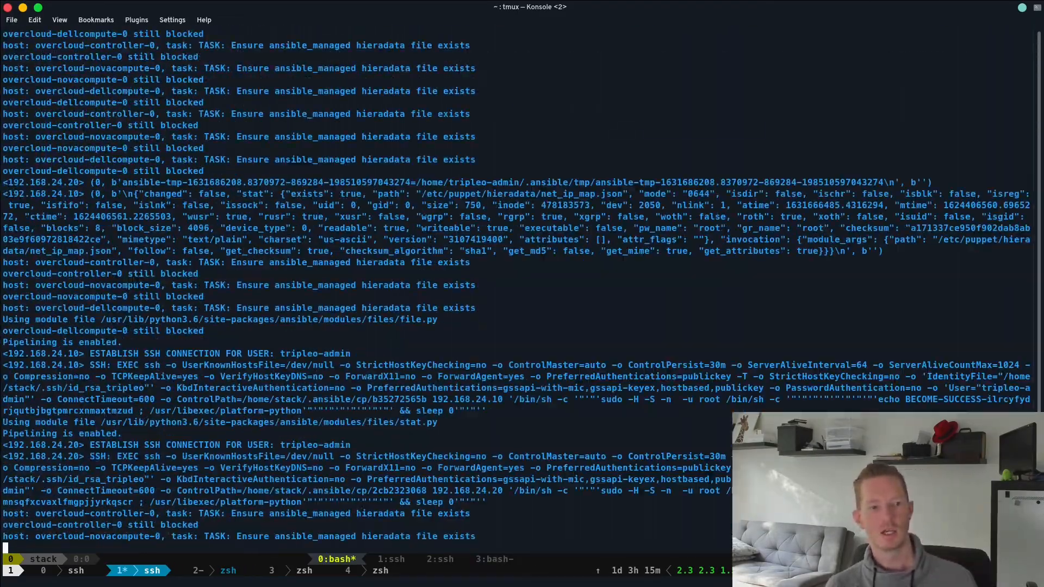
scroll("down", 3)
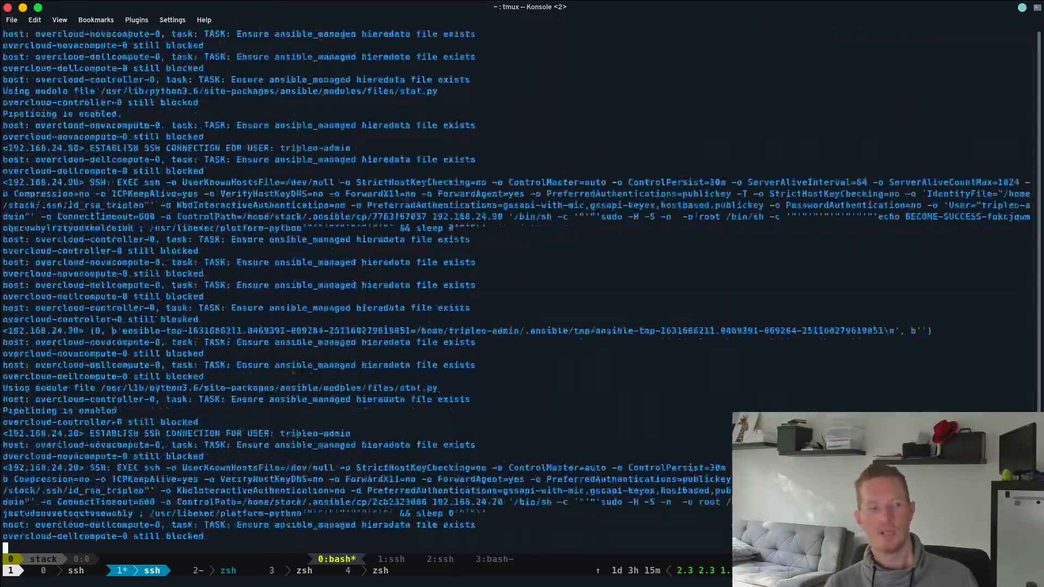
scroll("down", 3)
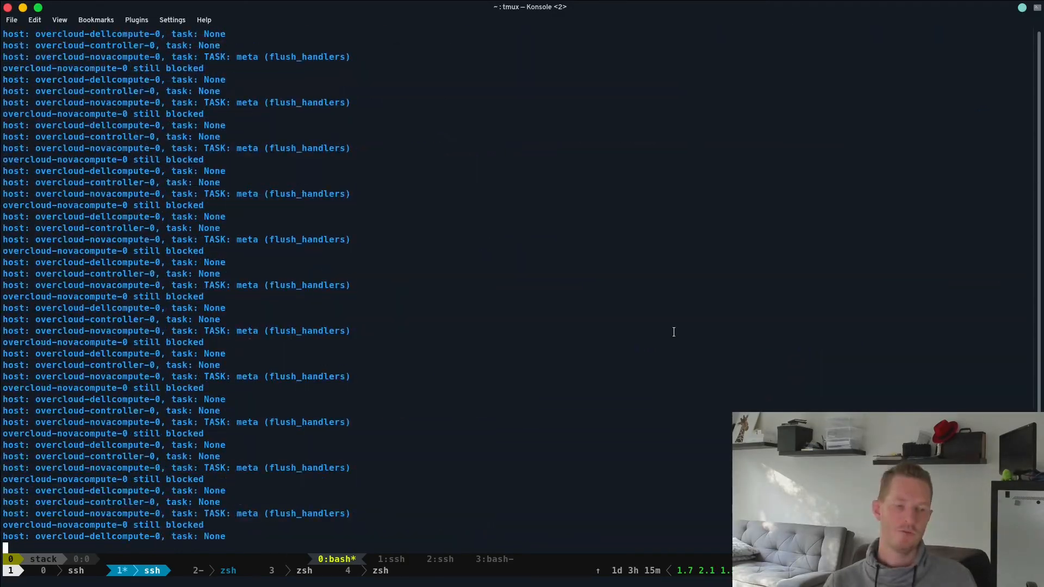
scroll("down", 3)
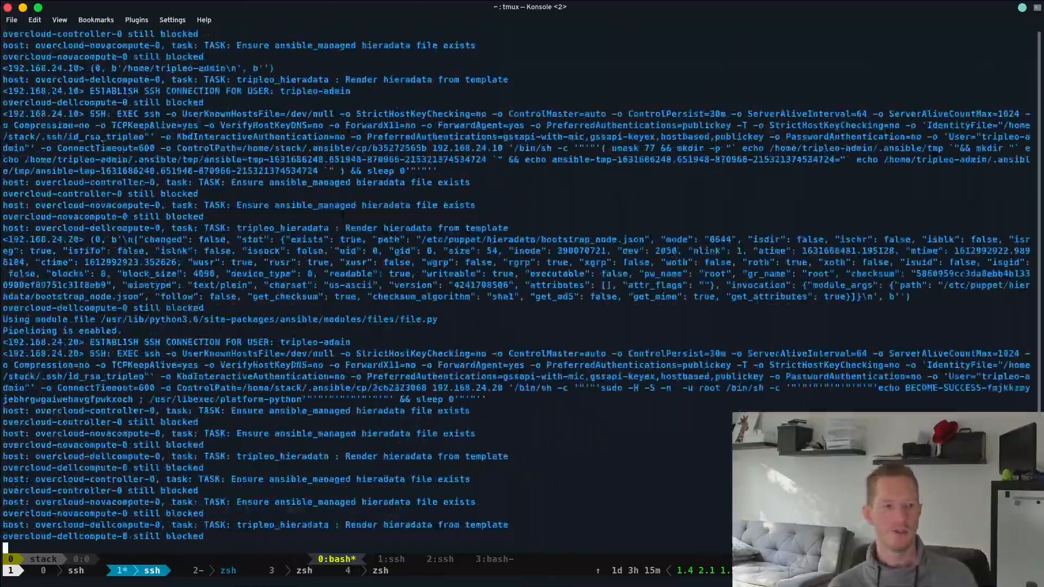
scroll("down", 3)
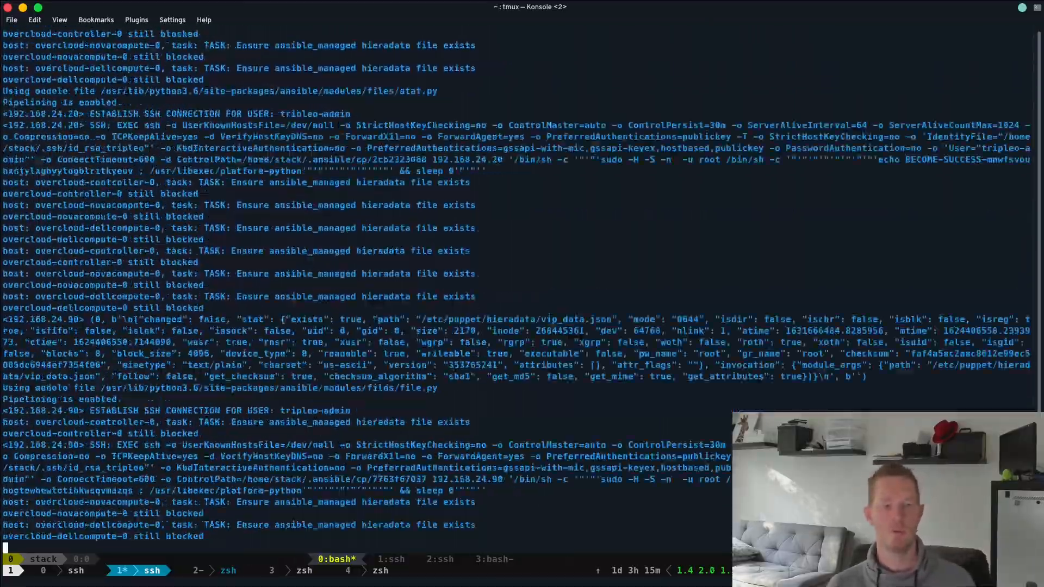
scroll("down", 3)
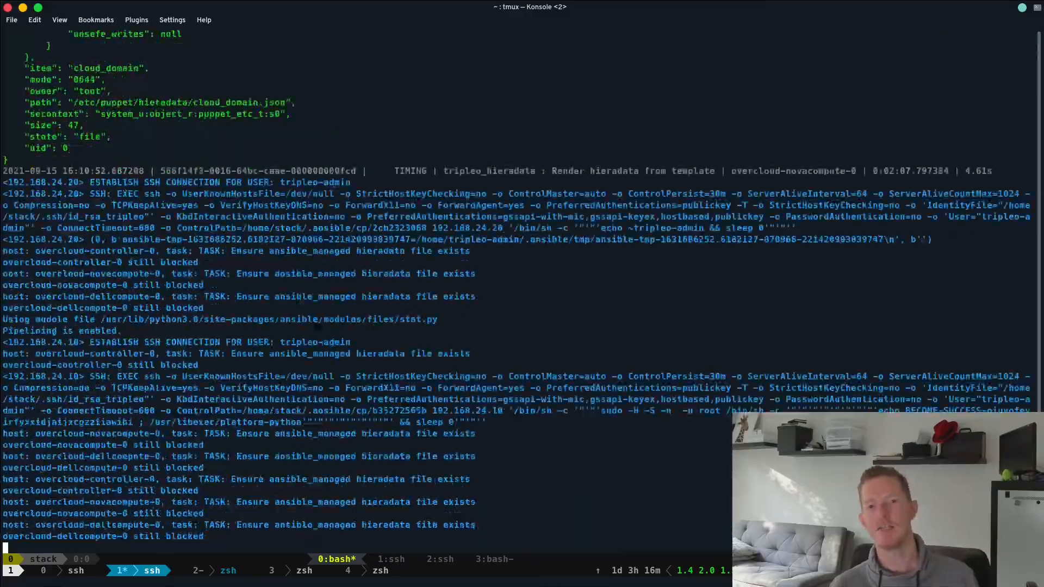